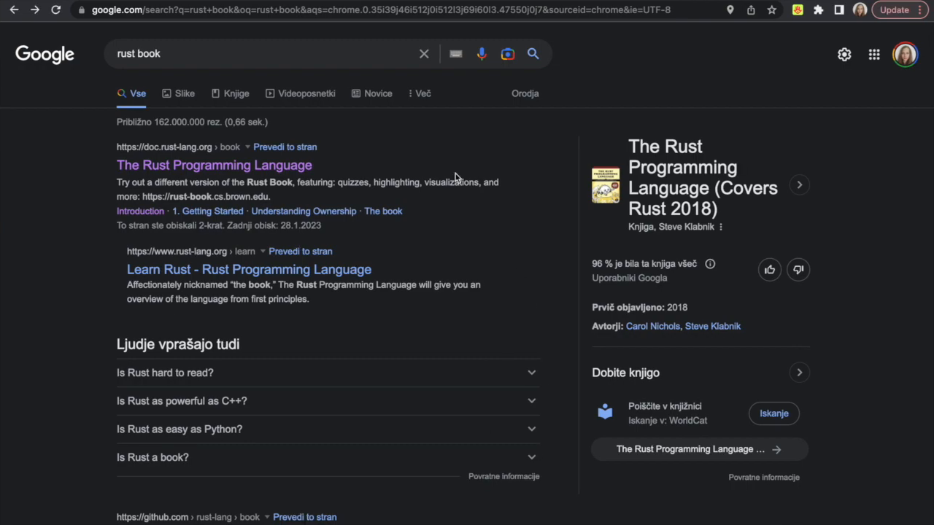
- Scroll KodaDot down to the Spotlight section and open the Luna Witches collection card
{"action": "left_click", "coordinate": [213, 165]}
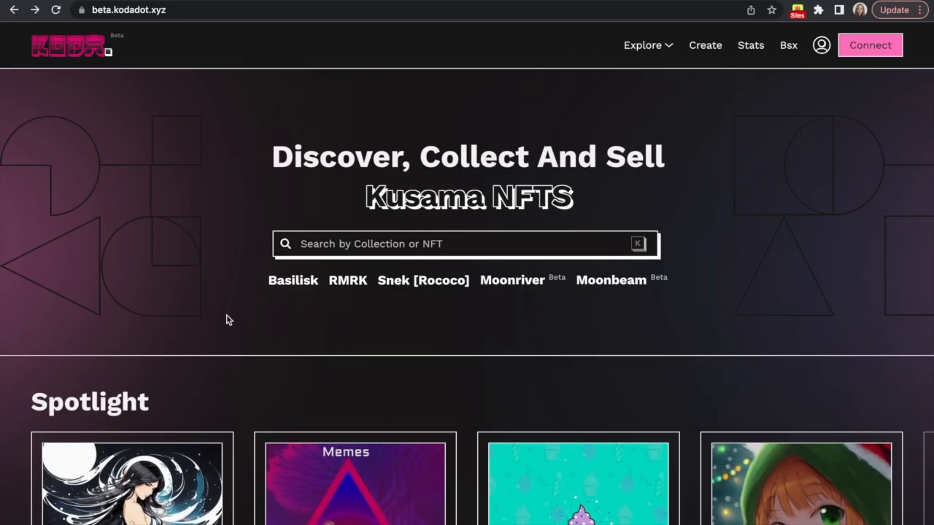
{"action": "scroll", "scroll_direction": "down", "scroll_amount": 3}
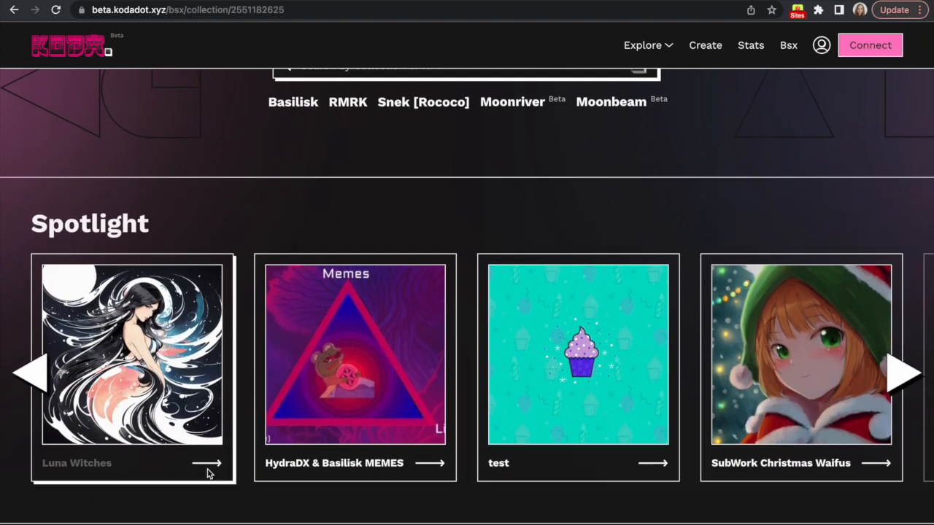
{"action": "left_click", "coordinate": [132, 352]}
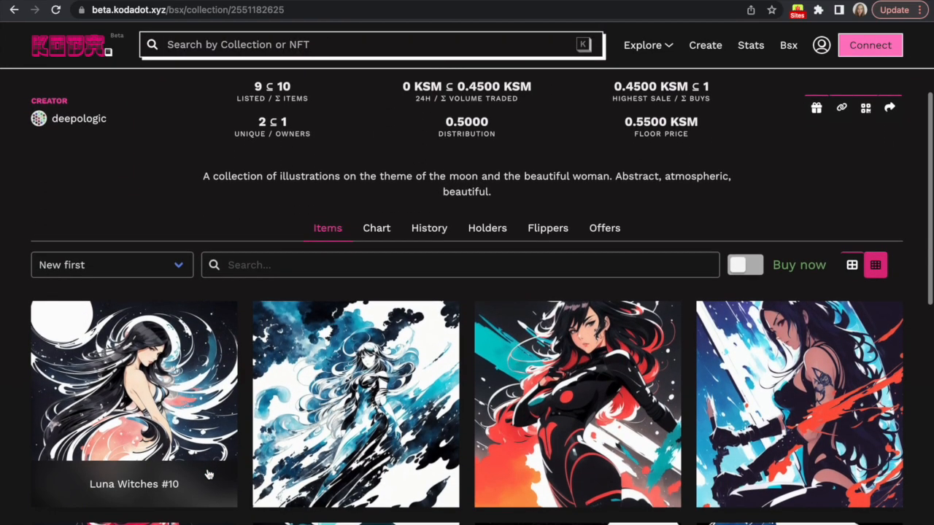
{"action": "scroll", "scroll_direction": "down", "scroll_amount": 3}
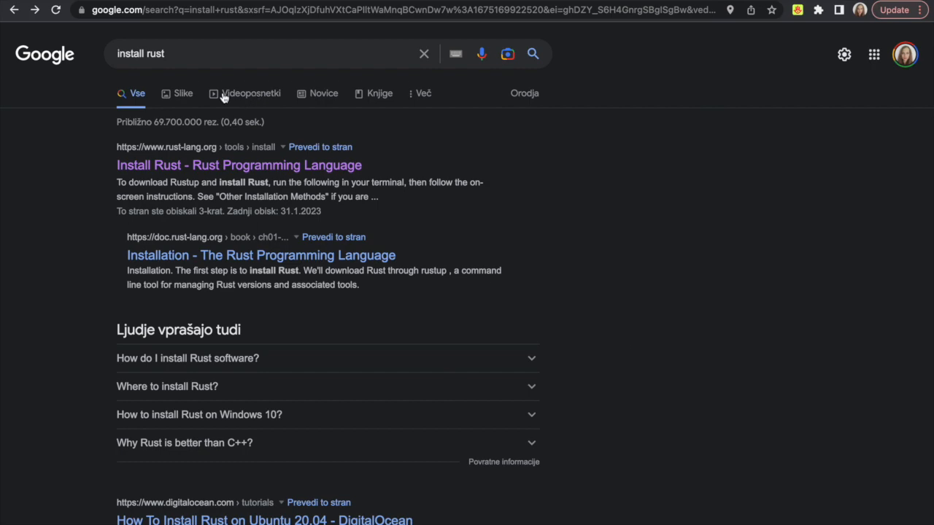
- Open the 'Install Rust - Rust Programming Language' result and select the curl rustup command
{"action": "left_click", "coordinate": [239, 165]}
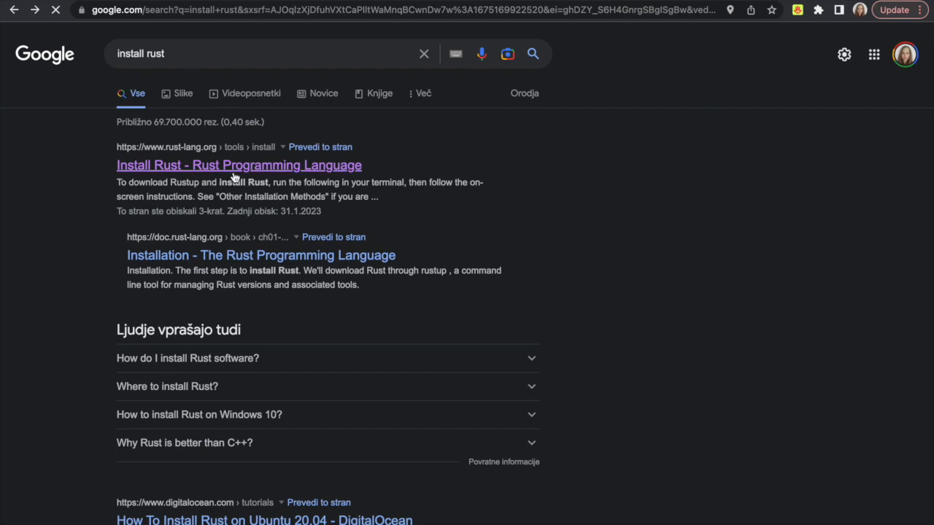
{"action": "left_click", "coordinate": [239, 165]}
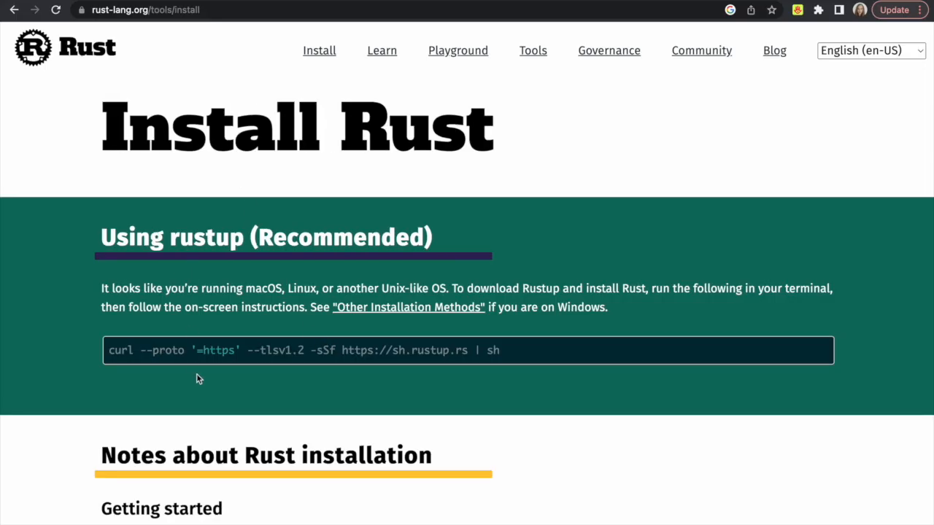
{"action": "triple_click", "coordinate": [303, 350]}
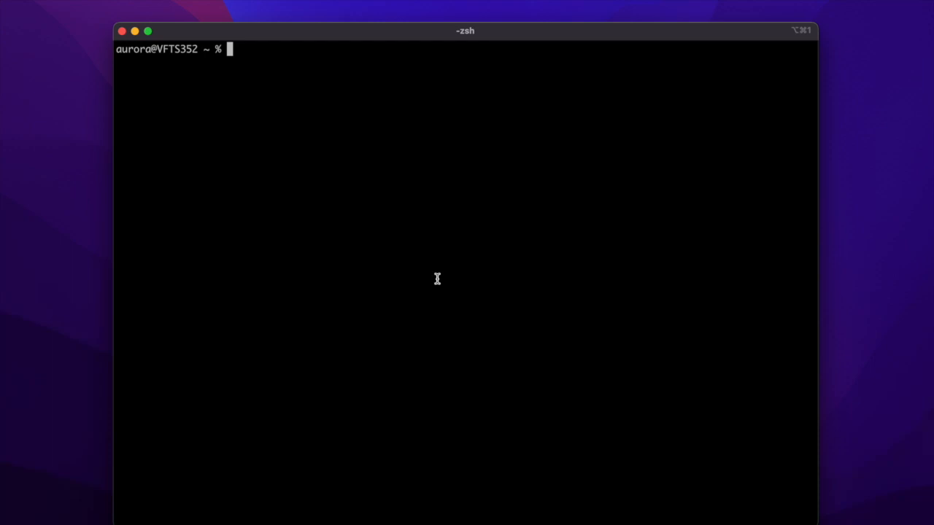
- Install Rust via the curl rustup script with option 1, then type xcode-select --install
{"action": "type", "text": "curl --proto '=https' --tlsv1.2 -sSf https://sh.rustup.rs | sh"}
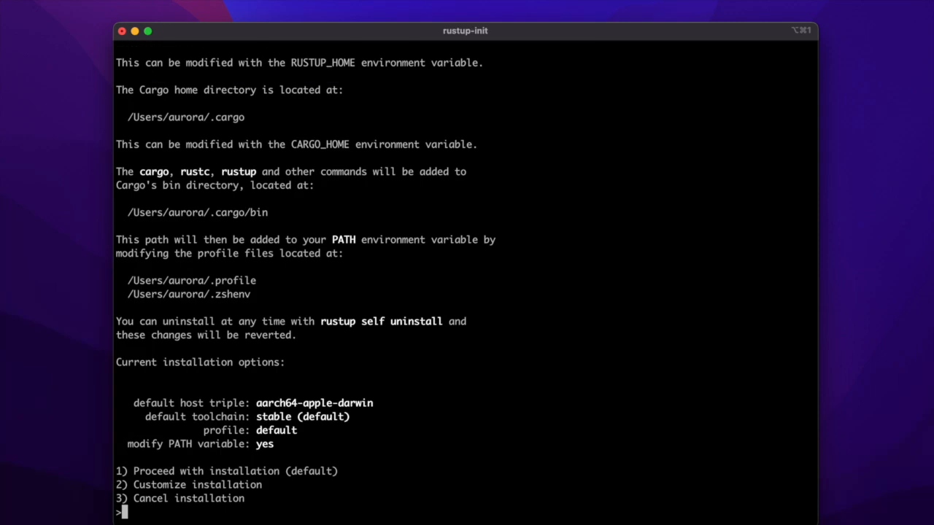
{"action": "type", "text": "1"}
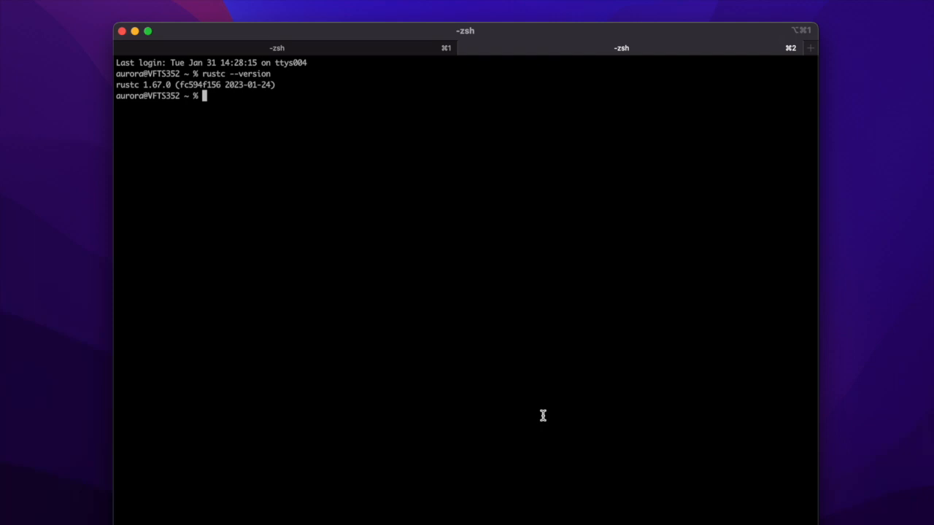
{"action": "type", "text": "x"}
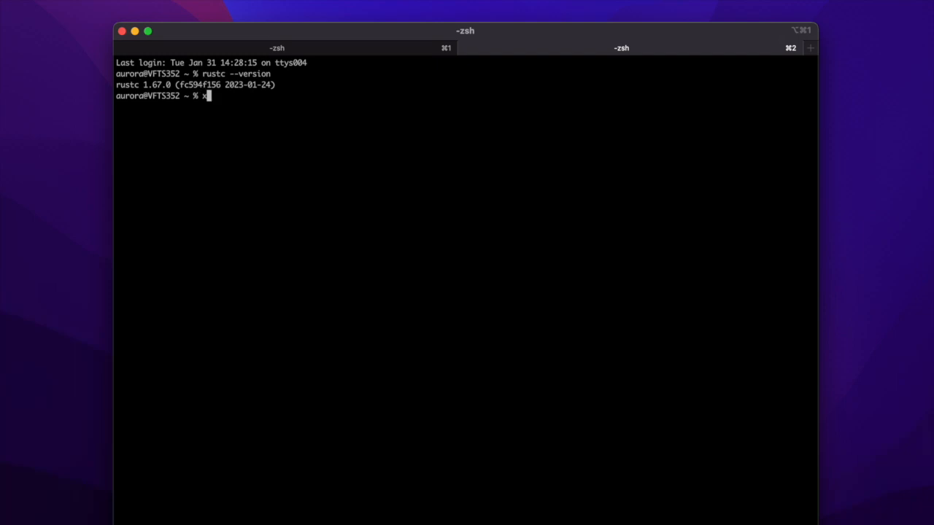
{"action": "type", "text": "code"}
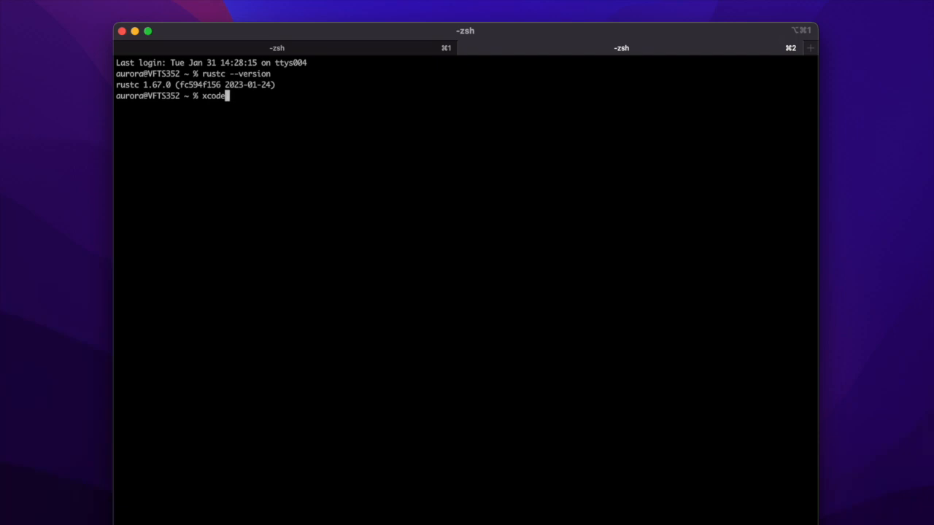
{"action": "type", "text": "-select"}
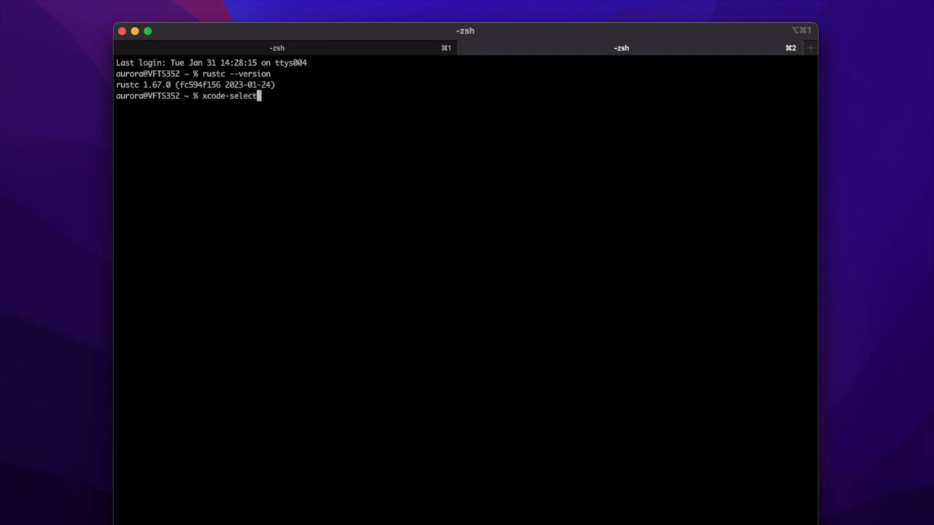
{"action": "type", "text": "--install"}
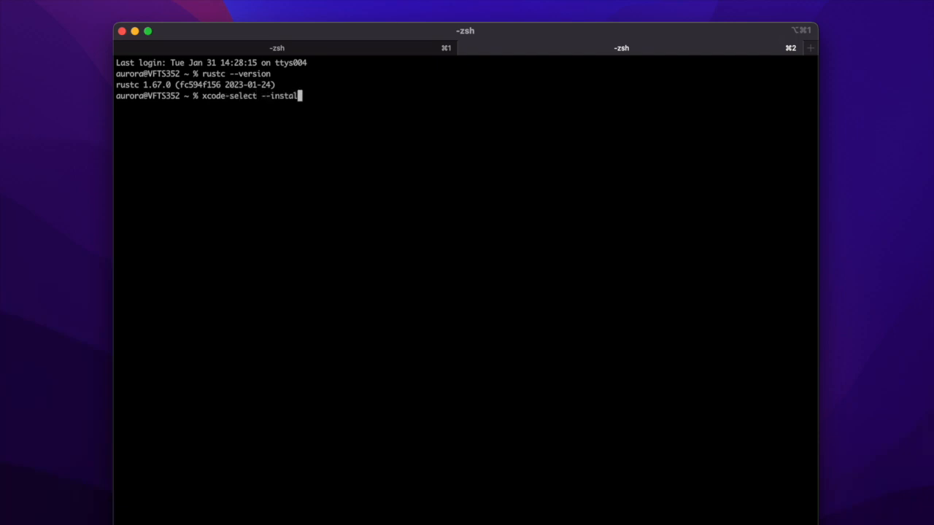
{"action": "type", "text": "l"}
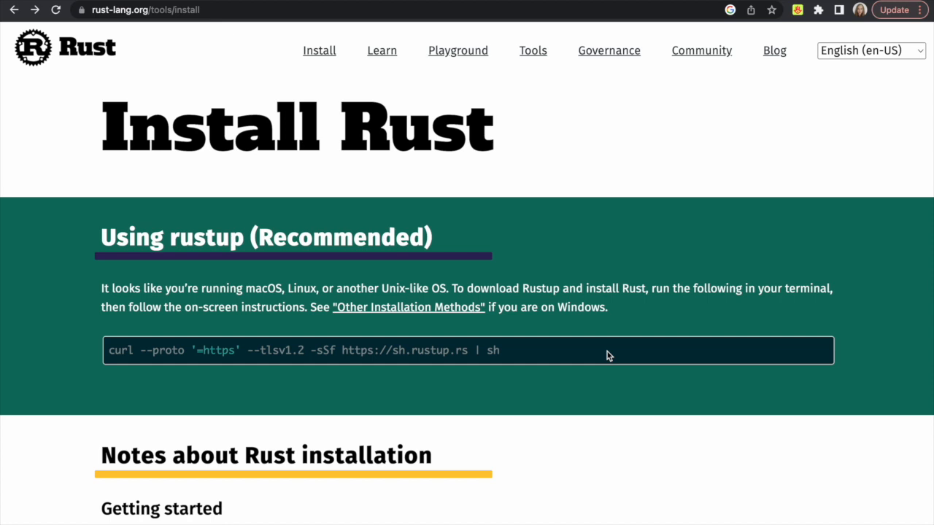
{"action": "mouse_move", "coordinate": [448, 314]}
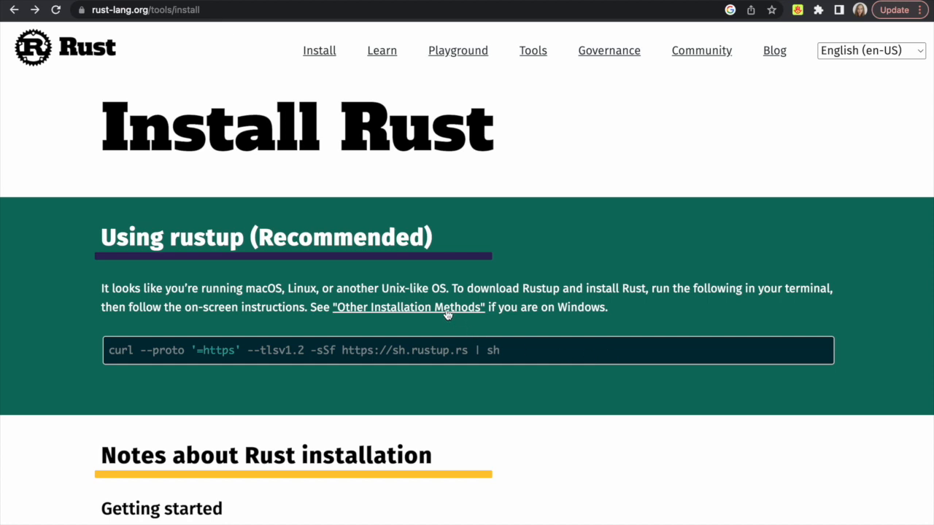
- Open the Other Rust Installation Methods page and scroll through it
{"action": "left_click", "coordinate": [408, 307]}
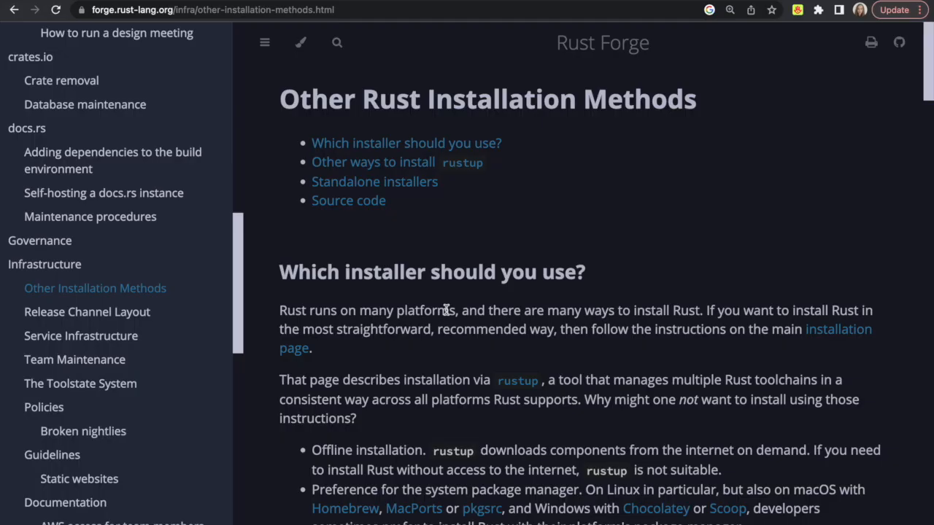
{"action": "scroll", "scroll_direction": "down", "scroll_amount": 3}
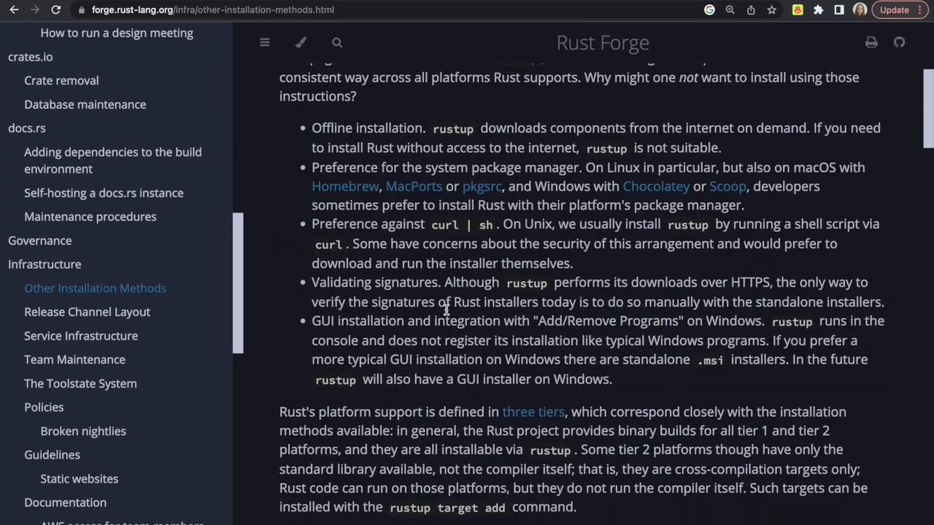
{"action": "scroll", "scroll_direction": "down", "scroll_amount": 3}
{"action": "type", "text": "b"}
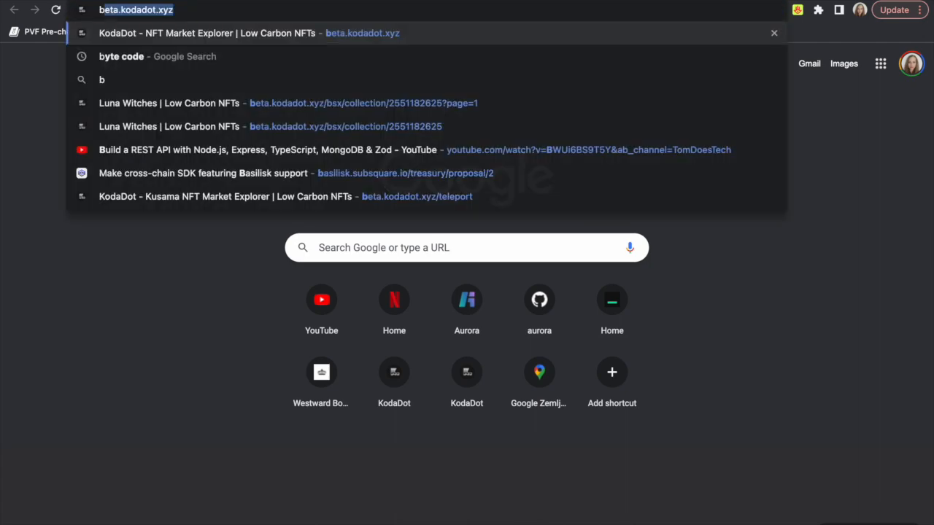
- Search 'rust book', open The Rust Programming Language, and read its 1.1 Installation chapter
{"action": "type", "text": "rust book"}
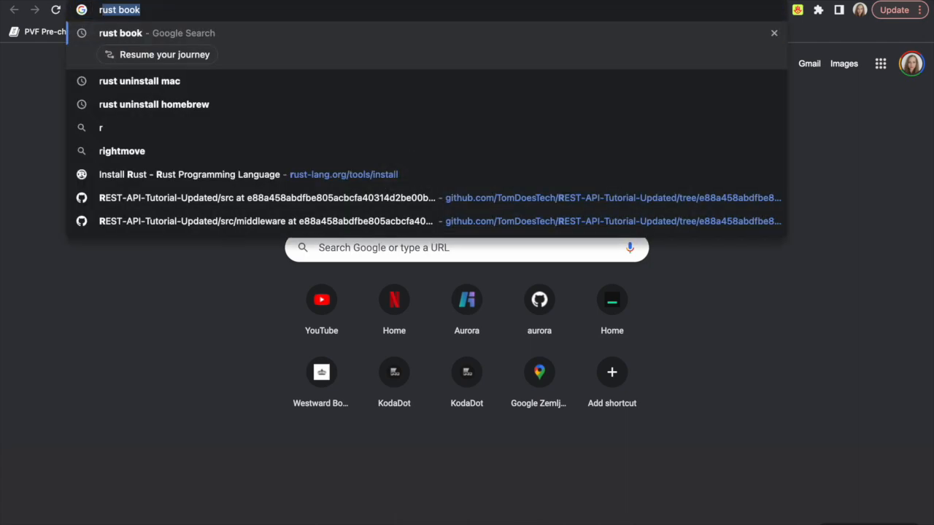
{"action": "key", "text": "Enter"}
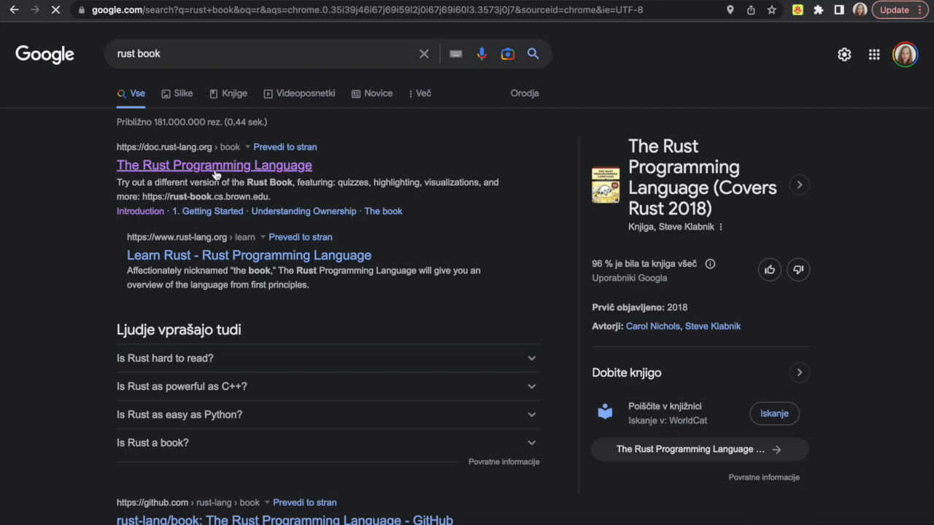
{"action": "left_click", "coordinate": [213, 164]}
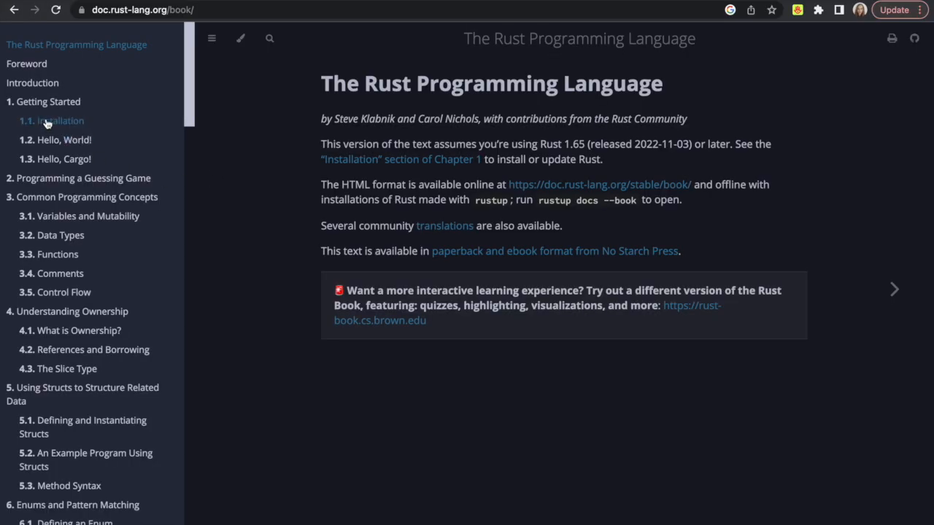
{"action": "left_click", "coordinate": [60, 120]}
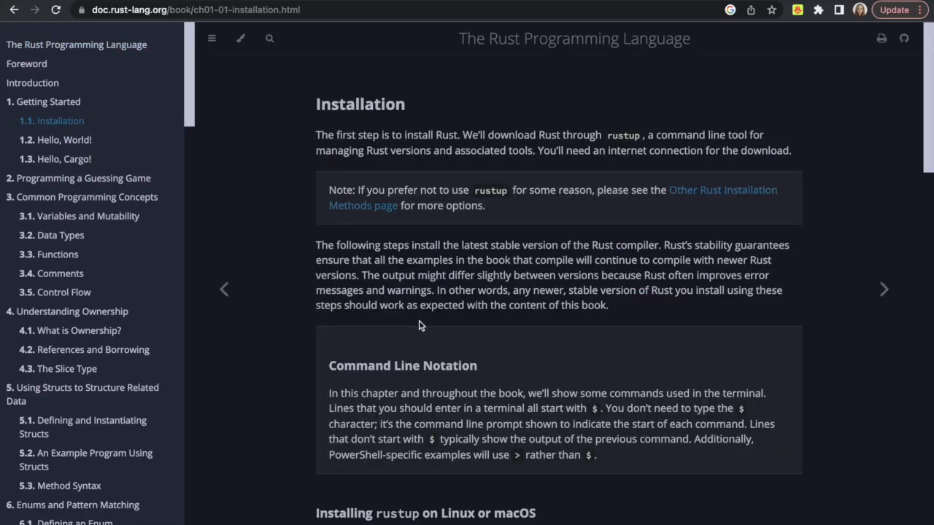
{"action": "scroll", "scroll_direction": "down", "scroll_amount": 3}
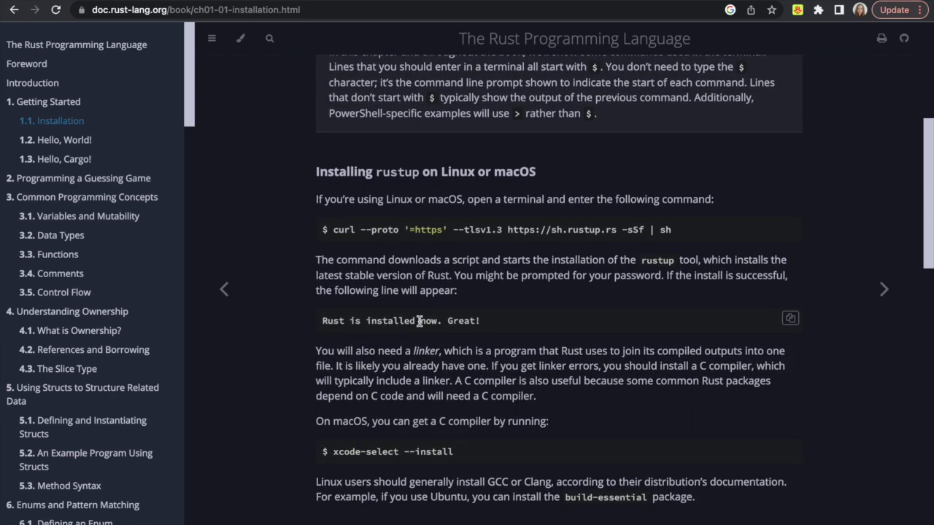
{"action": "scroll", "scroll_direction": "down", "scroll_amount": 3}
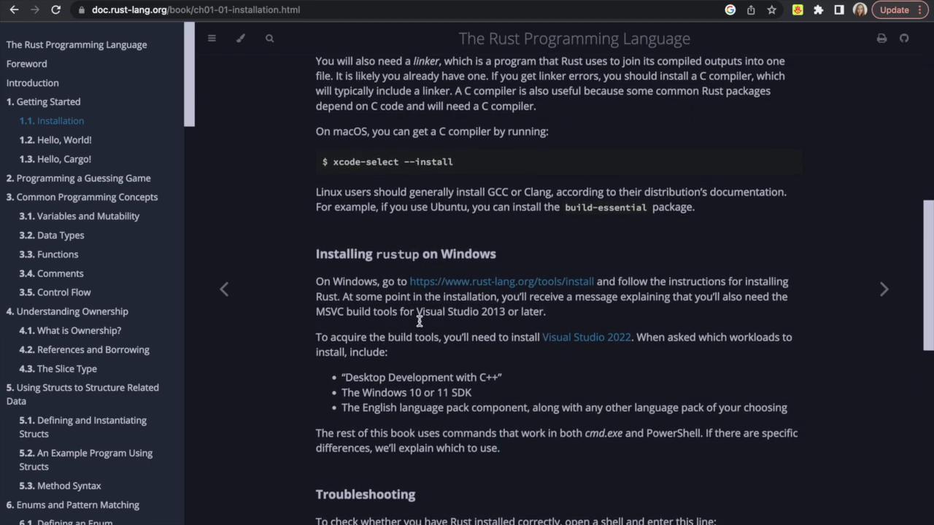
{"action": "scroll", "scroll_direction": "down", "scroll_amount": 3}
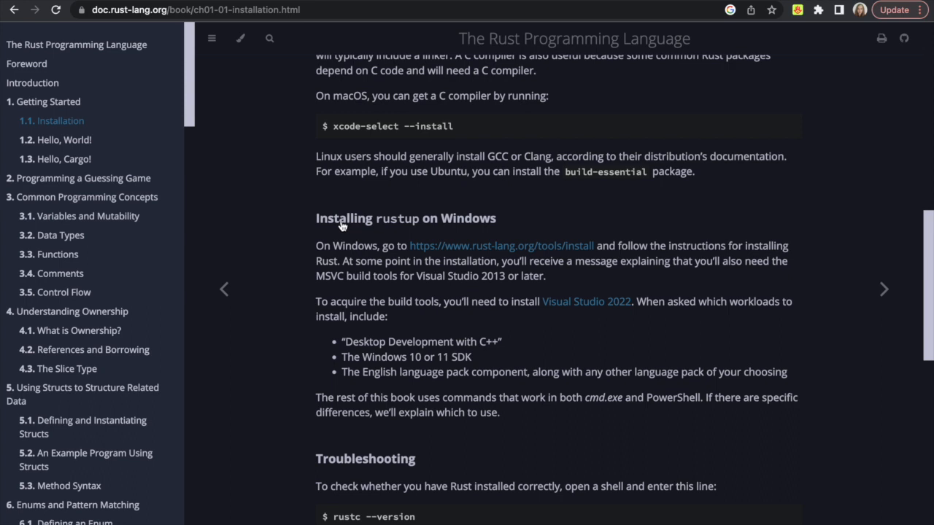
{"action": "mouse_move", "coordinate": [508, 356]}
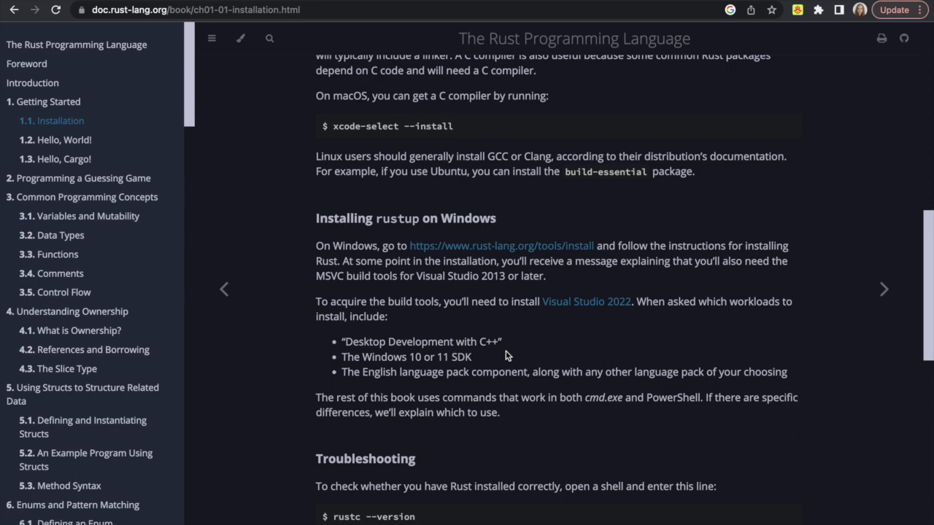
{"action": "mouse_move", "coordinate": [445, 378]}
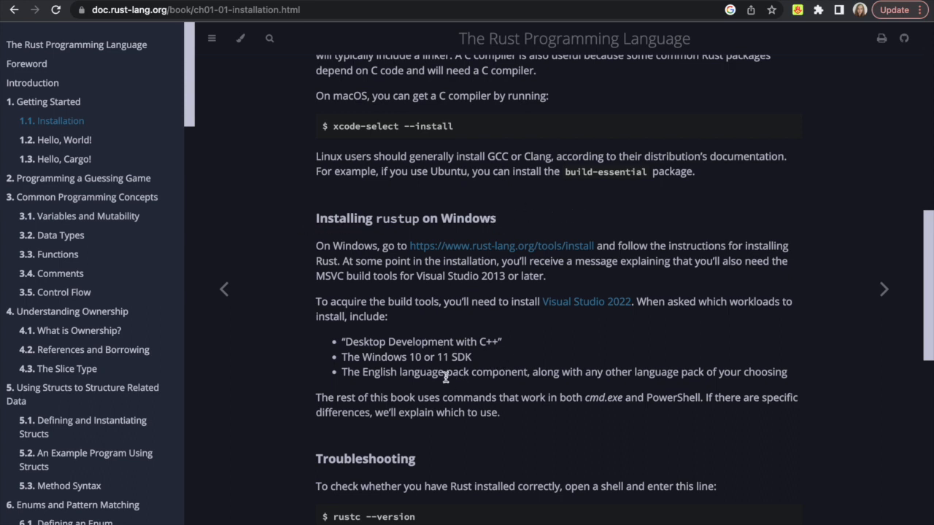
{"action": "mouse_move", "coordinate": [440, 386]}
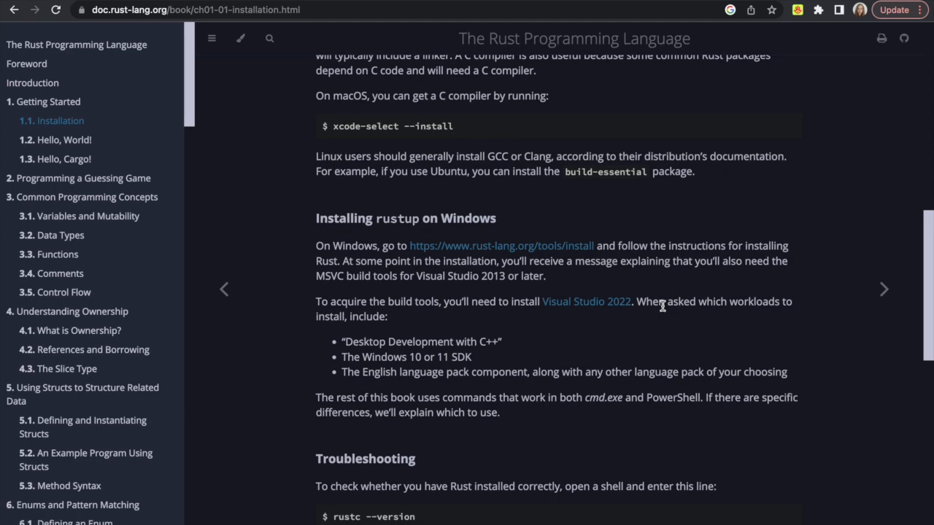
{"action": "scroll", "scroll_direction": "down", "scroll_amount": 3}
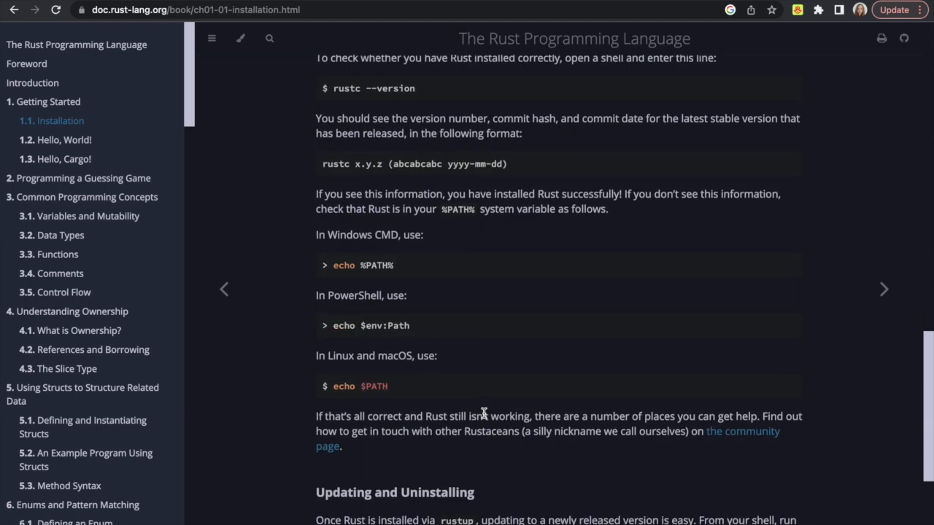
{"action": "mouse_move", "coordinate": [427, 321]}
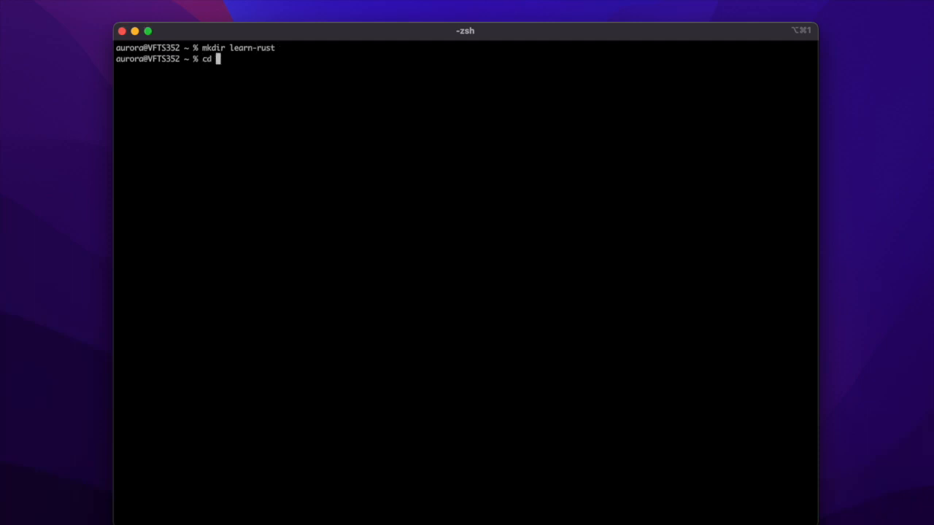
- Create learn-rust/helloworld with an empty main.rs, then type code . to open it
{"action": "type", "text": "learn-"}
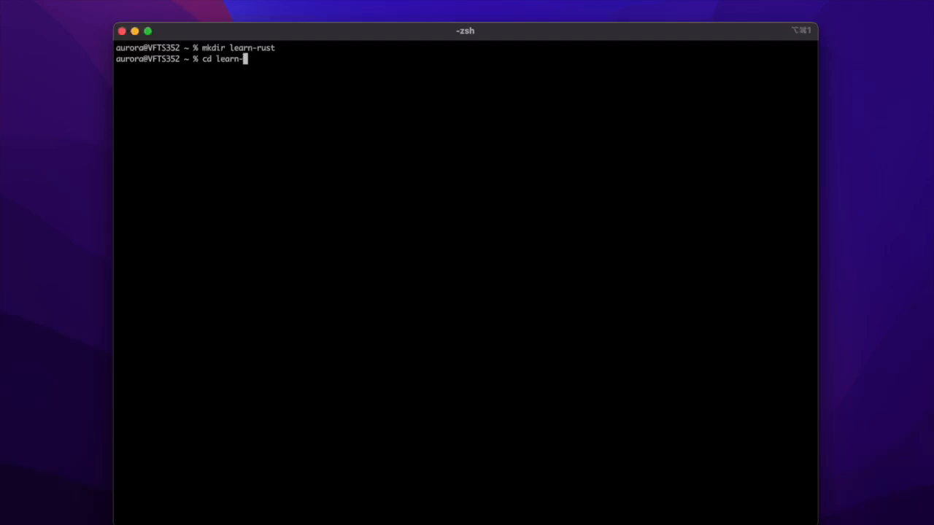
{"action": "type", "text": "rust"}
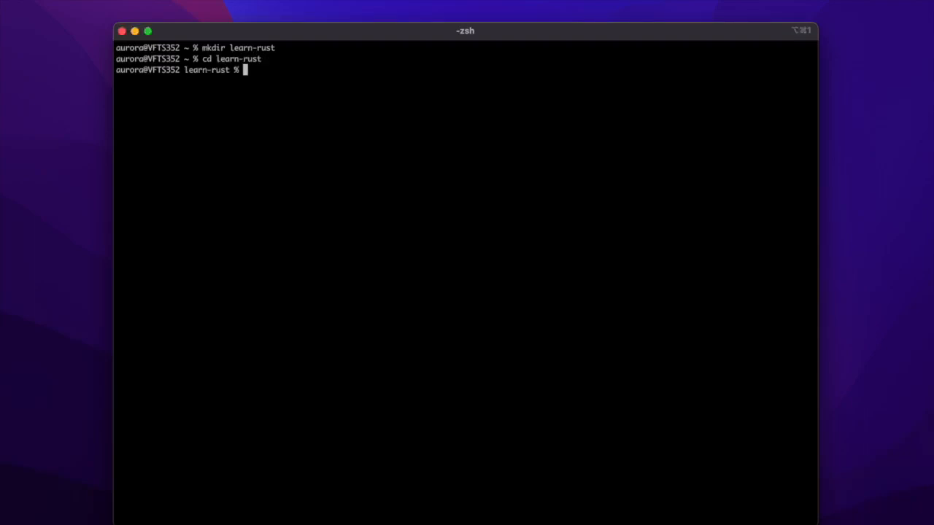
{"action": "type", "text": "mkdir"}
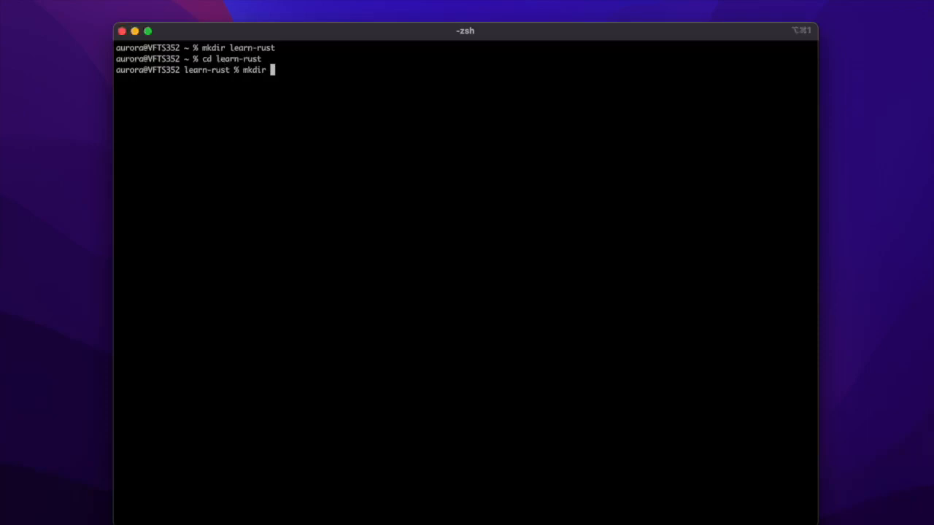
{"action": "type", "text": "helloworld"}
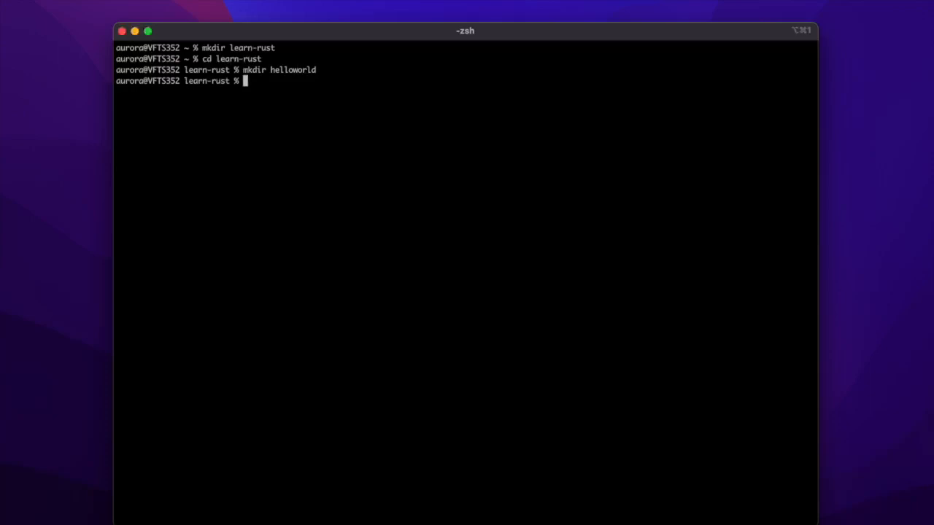
{"action": "type", "text": "cd helloworld"}
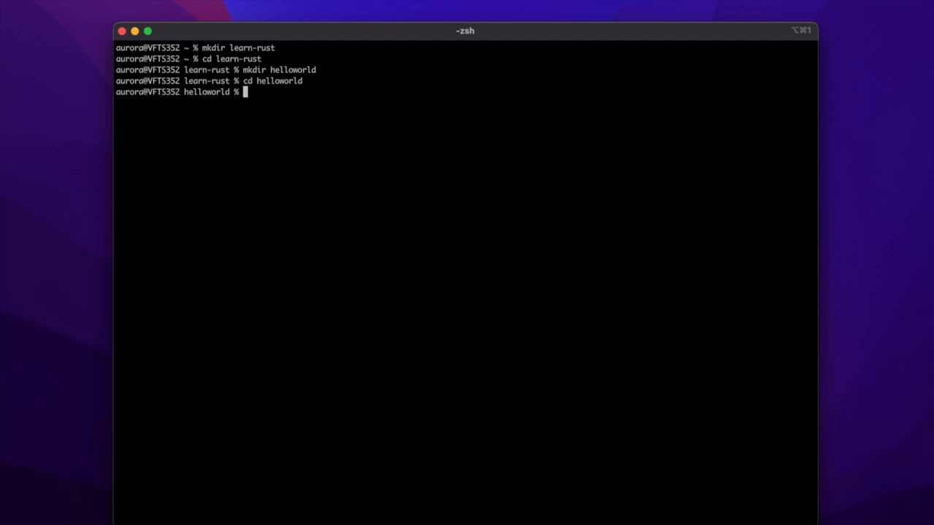
{"action": "type", "text": "touch main.rs"}
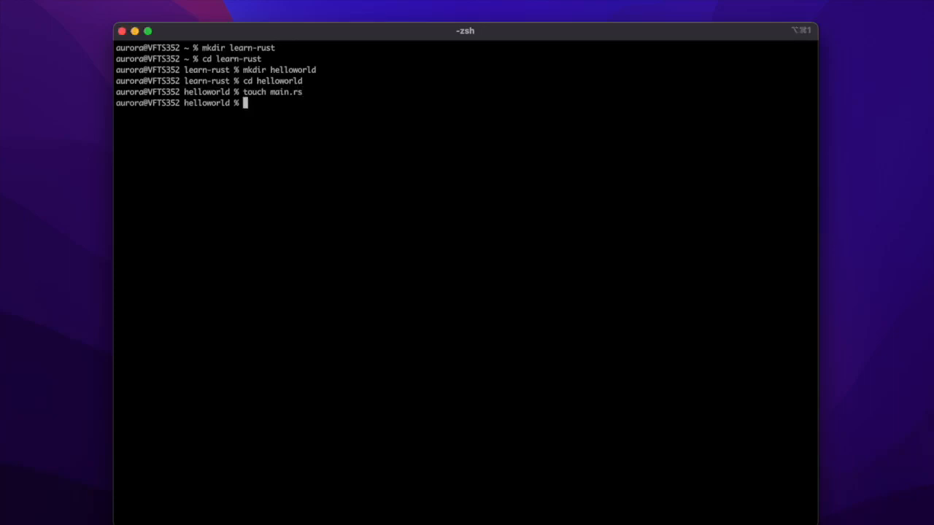
{"action": "type", "text": "code"}
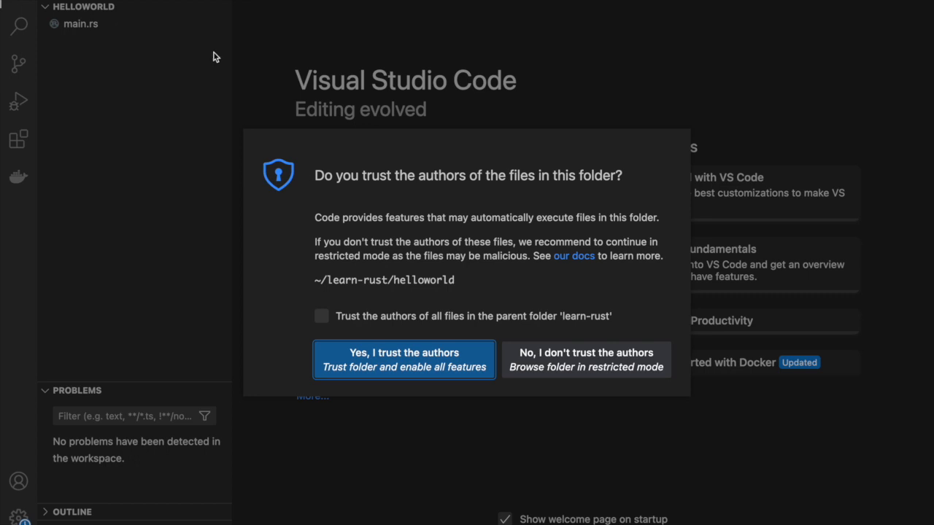
- Trust the folder's authors and type an empty fn main() {} in main.rs
{"action": "left_click", "coordinate": [403, 359]}
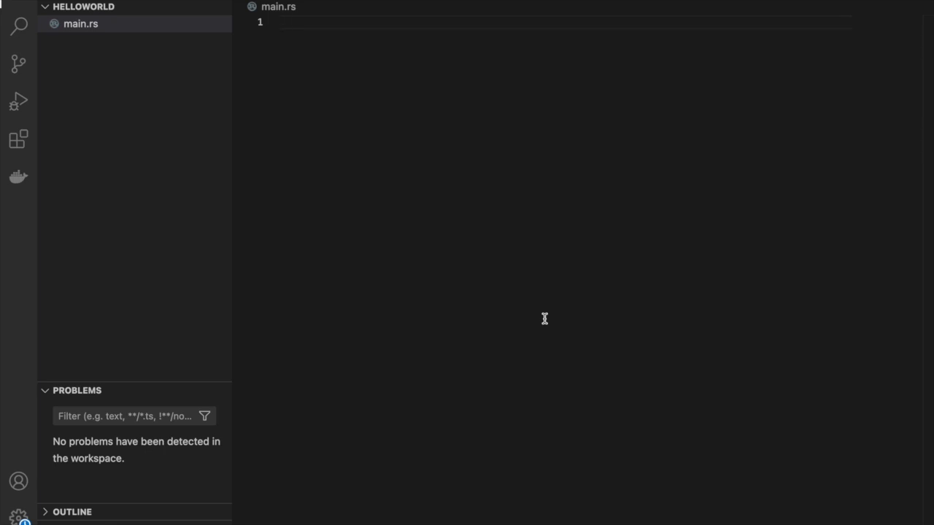
{"action": "type", "text": "fn m"}
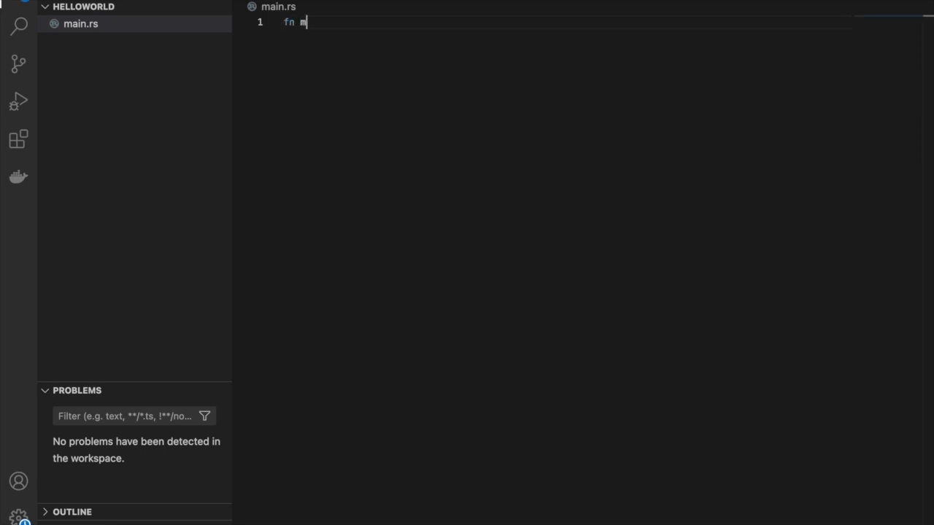
{"action": "type", "text": "ain()"}
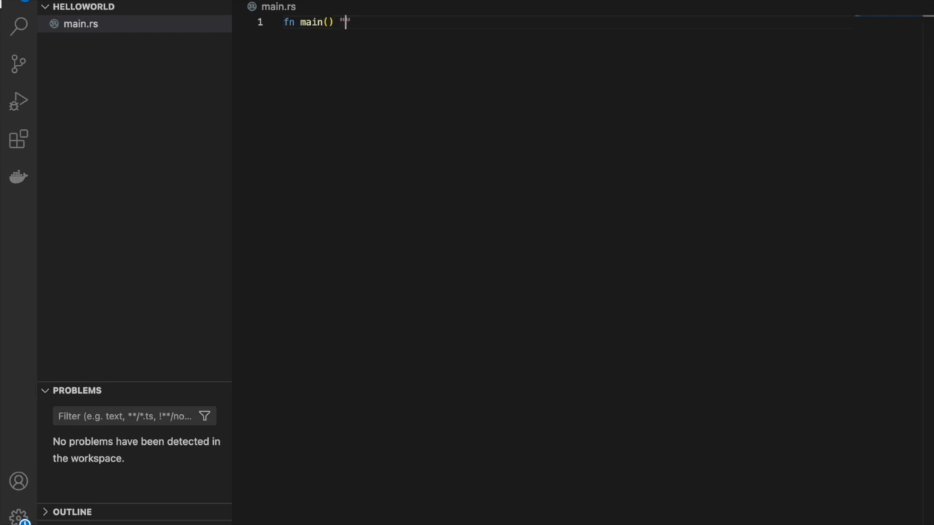
{"action": "type", "text": "{}"}
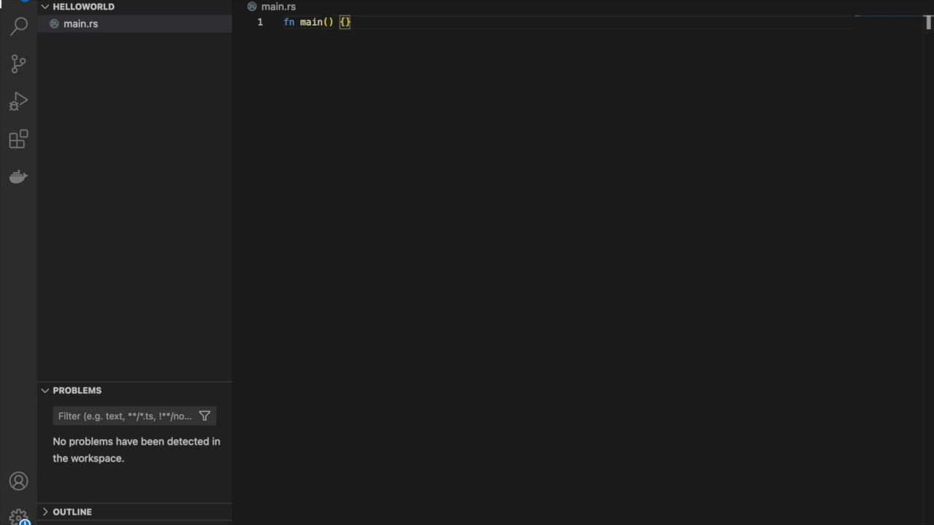
{"action": "key", "text": "Enter"}
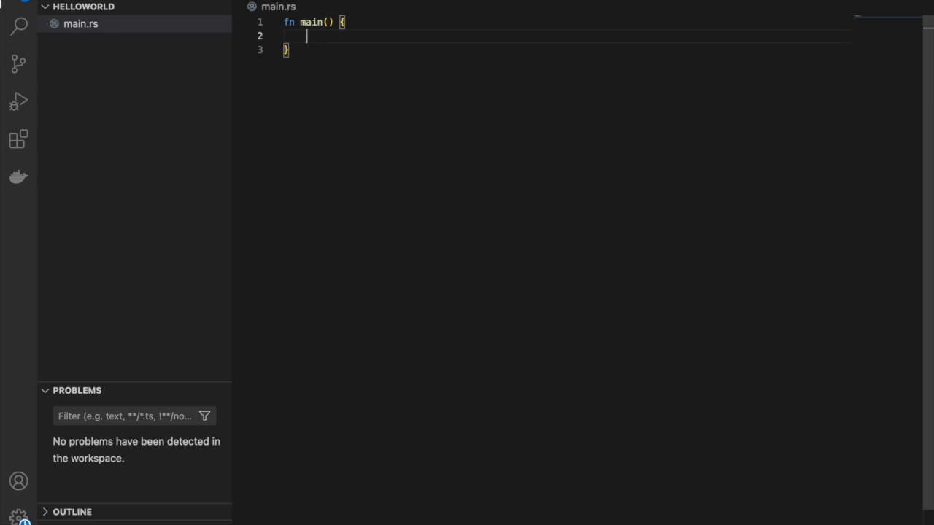
- Add println!("Hello world!"); inside main and select the word println
{"action": "type", "text": "println"}
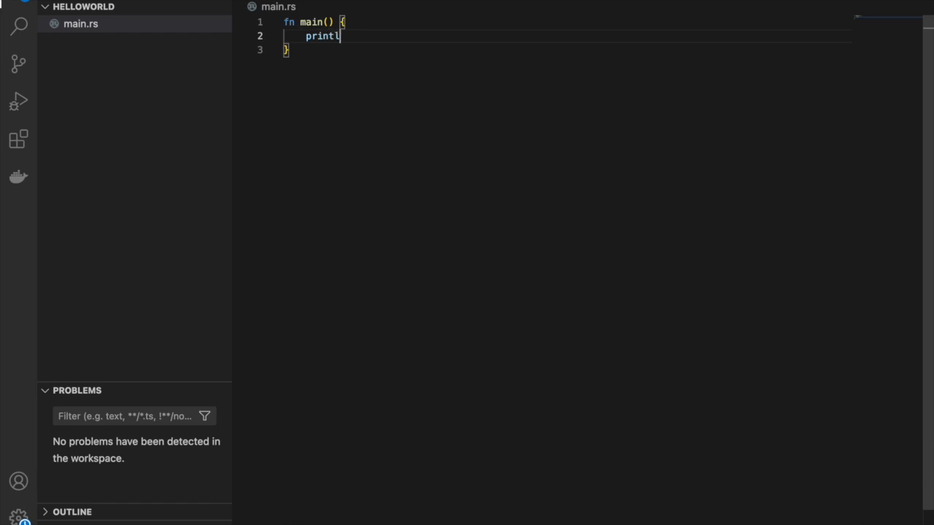
{"action": "type", "text": "n!"}
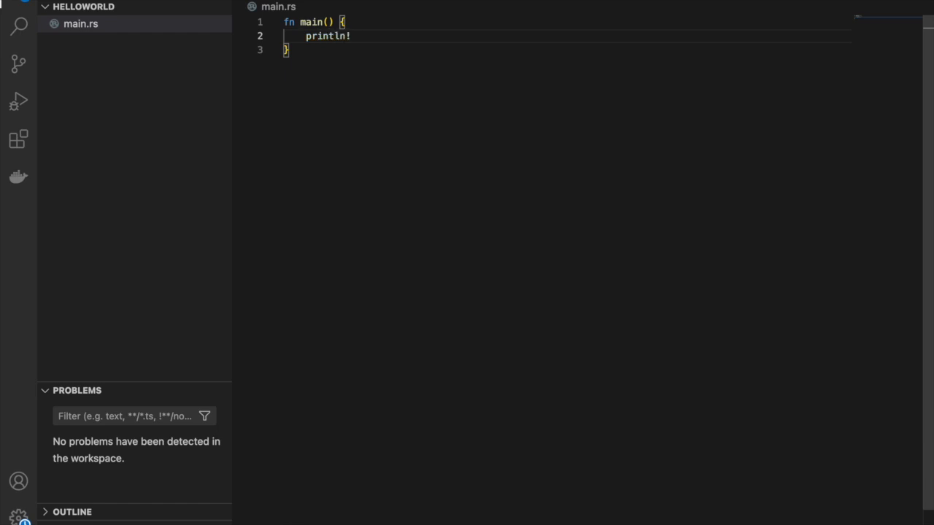
{"action": "type", "text": "("}
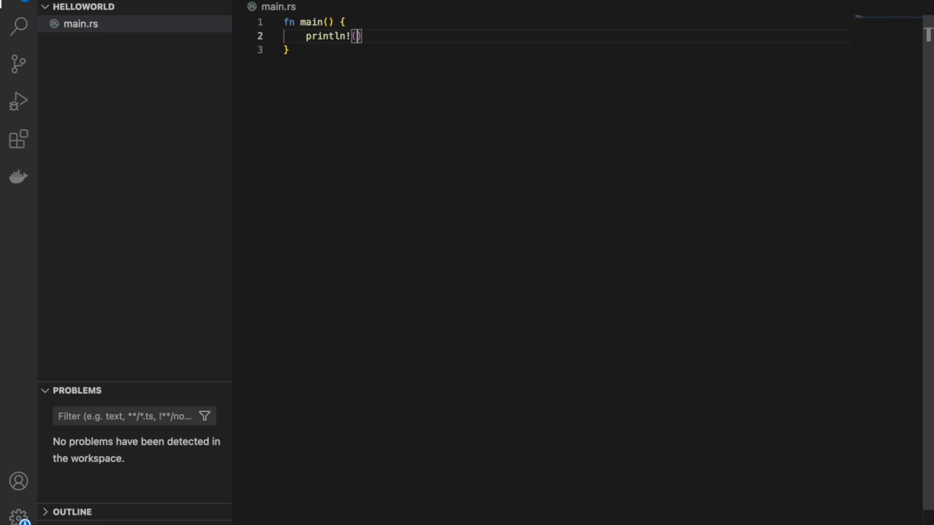
{"action": "type", "text": "\"H"}
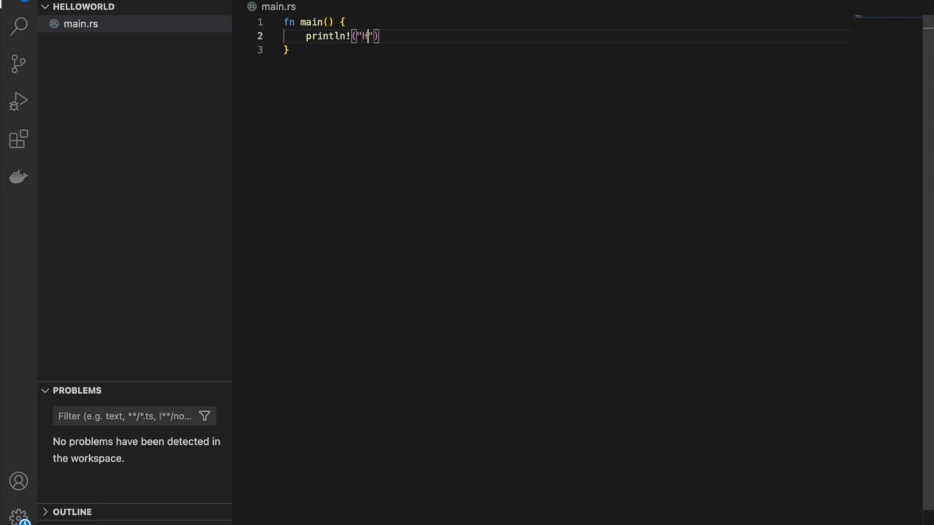
{"action": "type", "text": "Hello"}
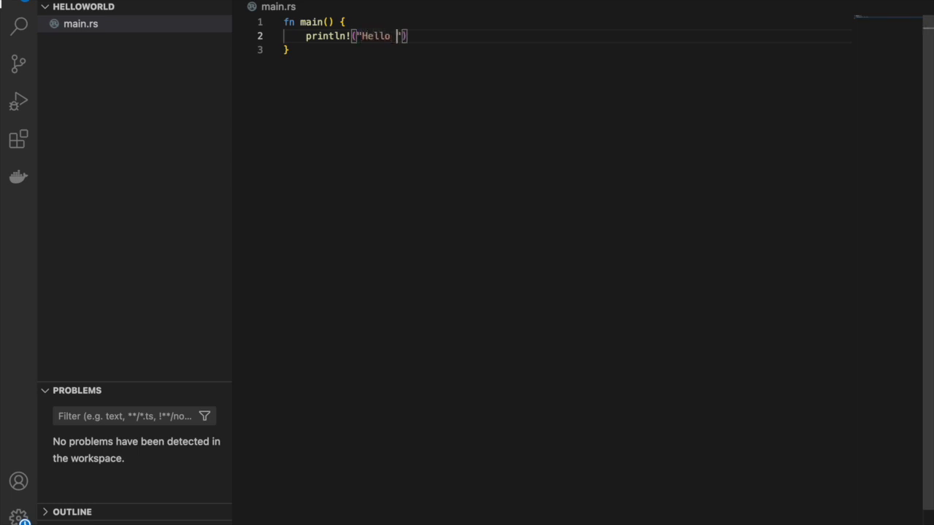
{"action": "type", "text": "world!"}
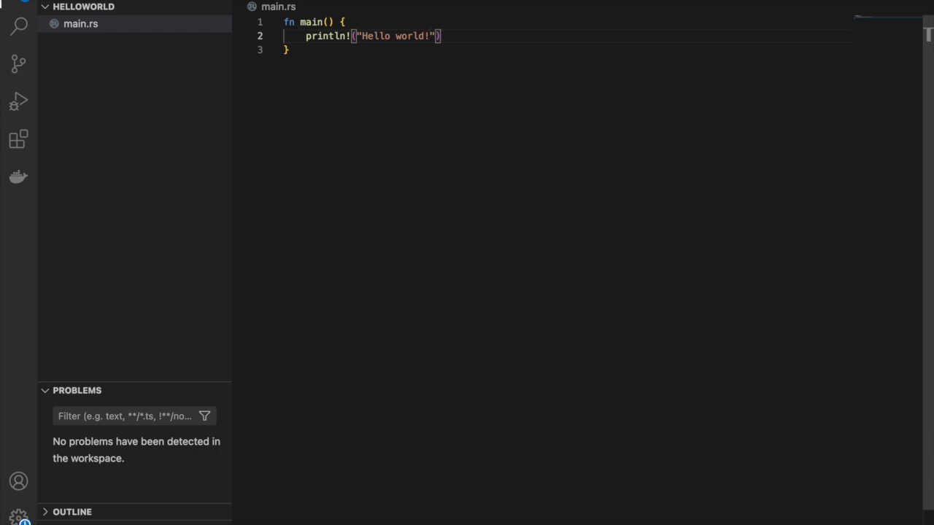
{"action": "type", "text": ";"}
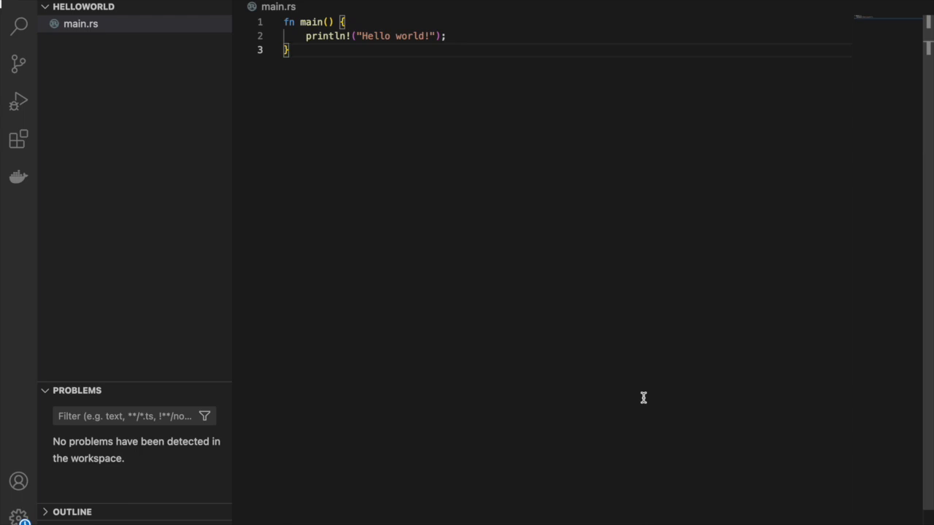
{"action": "double_click", "coordinate": [326, 36]}
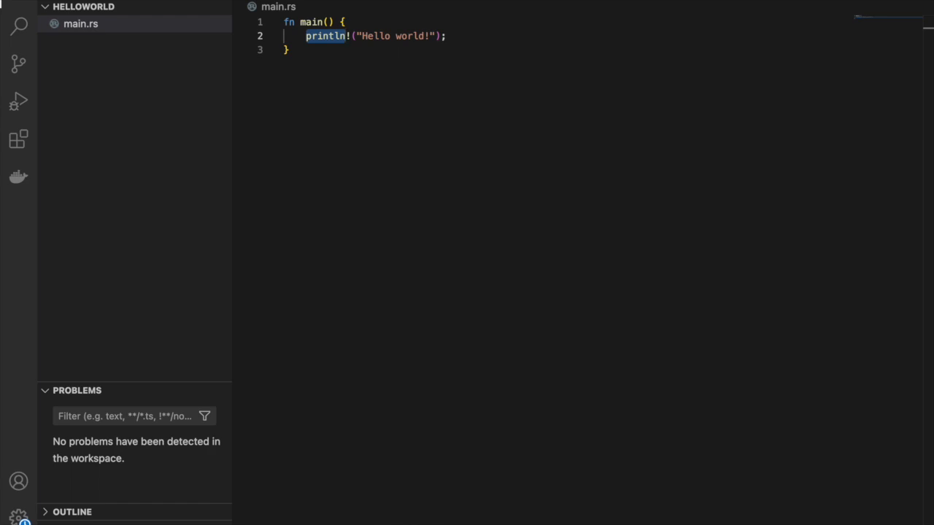
{"action": "mouse_move", "coordinate": [569, 262]}
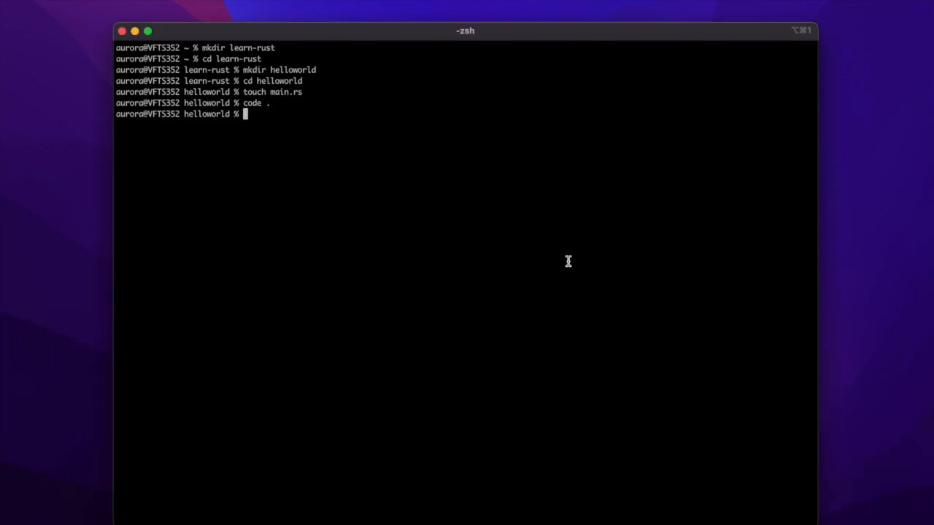
- Compile main.rs with rustc, list the folder with ls -l, and run ./main
{"action": "type", "text": "rustc"}
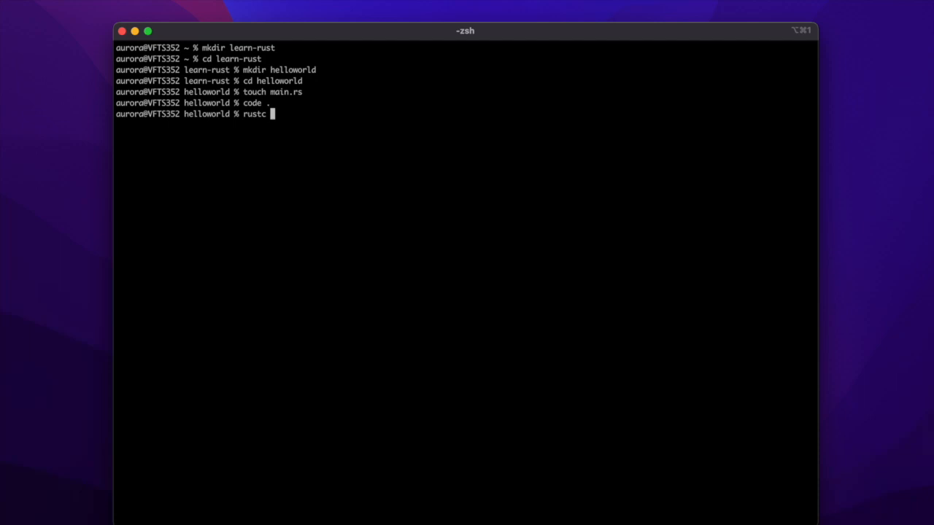
{"action": "type", "text": "main.rs"}
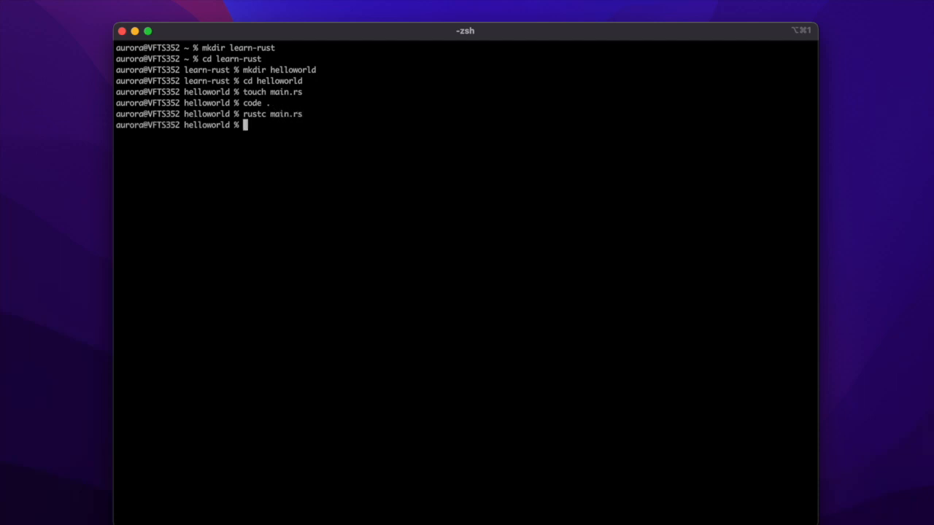
{"action": "type", "text": "ls -l"}
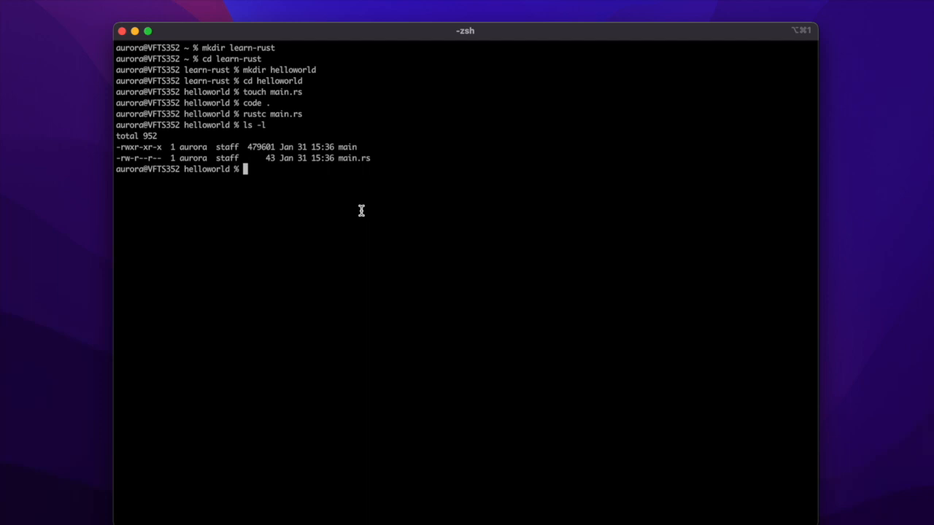
{"action": "type", "text": "./"}
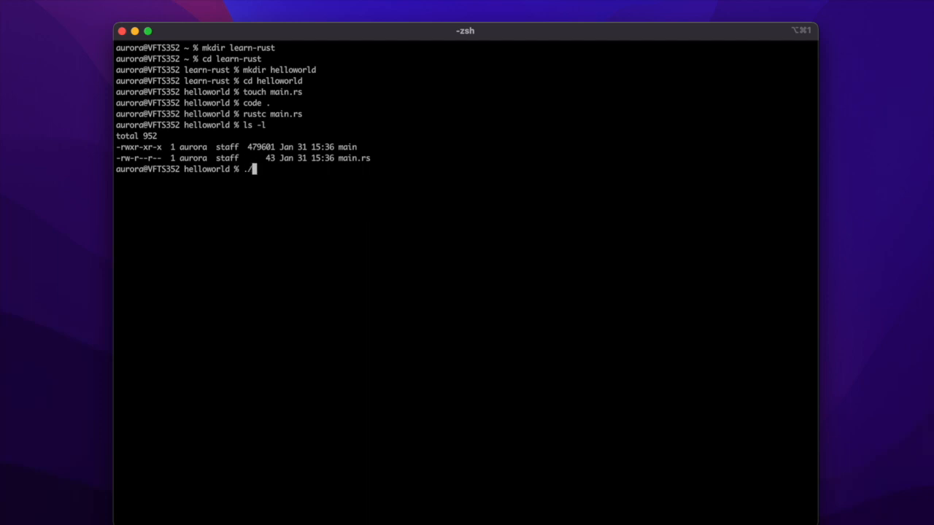
{"action": "type", "text": "main"}
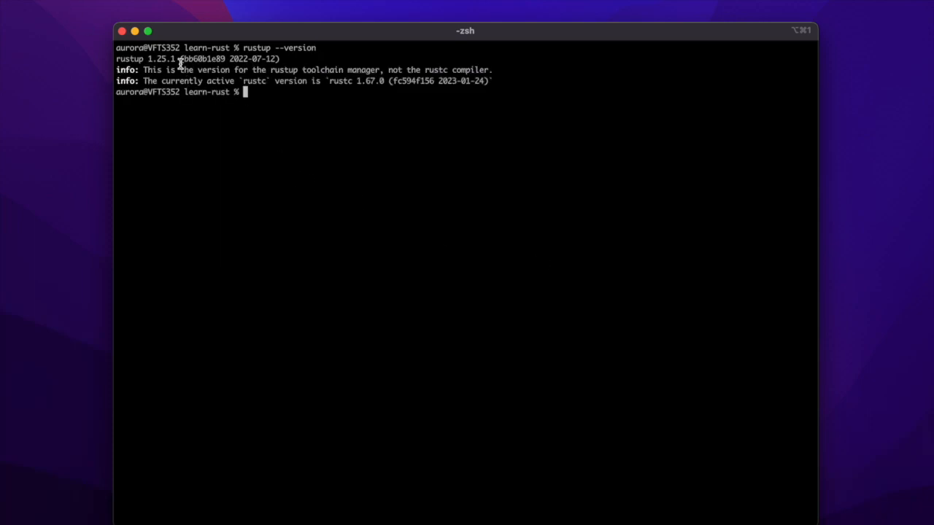
- Check the rustup version and run rustup update, leaving rustc at 1.67.0
{"action": "double_click", "coordinate": [160, 58]}
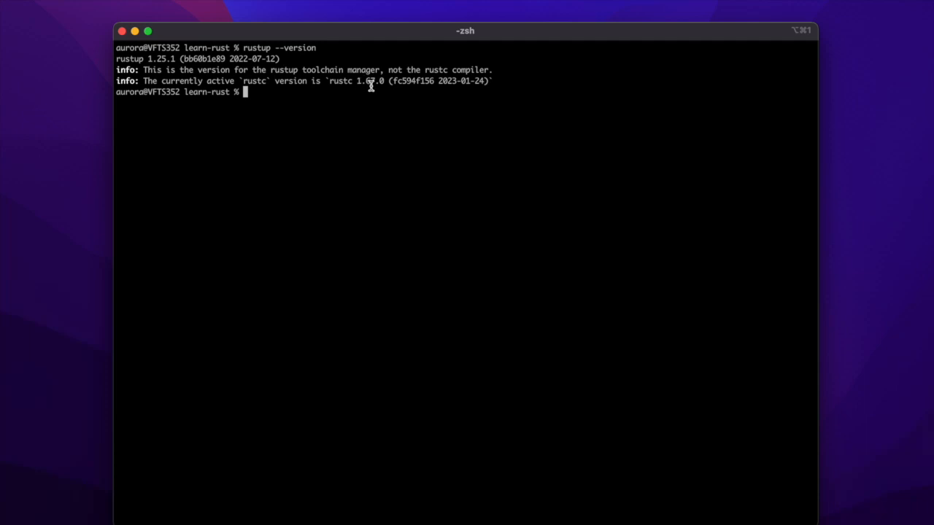
{"action": "mouse_move", "coordinate": [387, 122]}
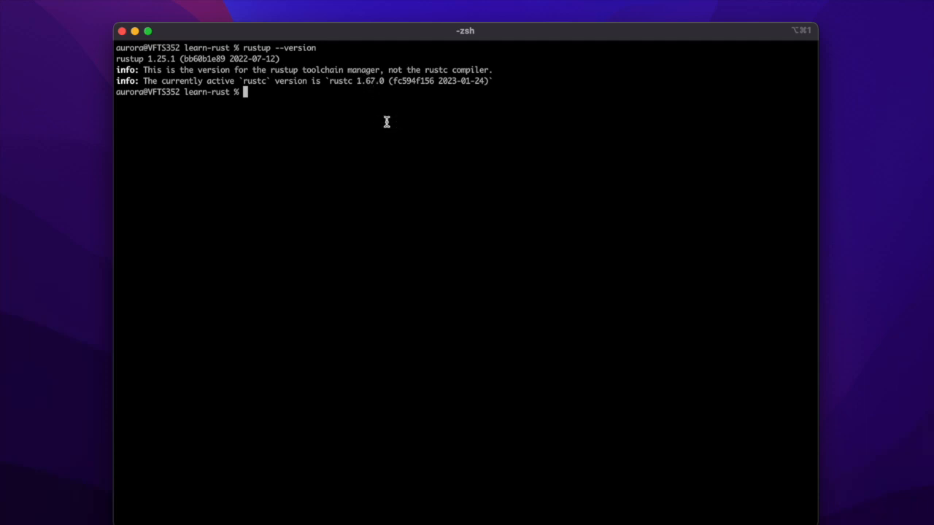
{"action": "type", "text": "rustup update"}
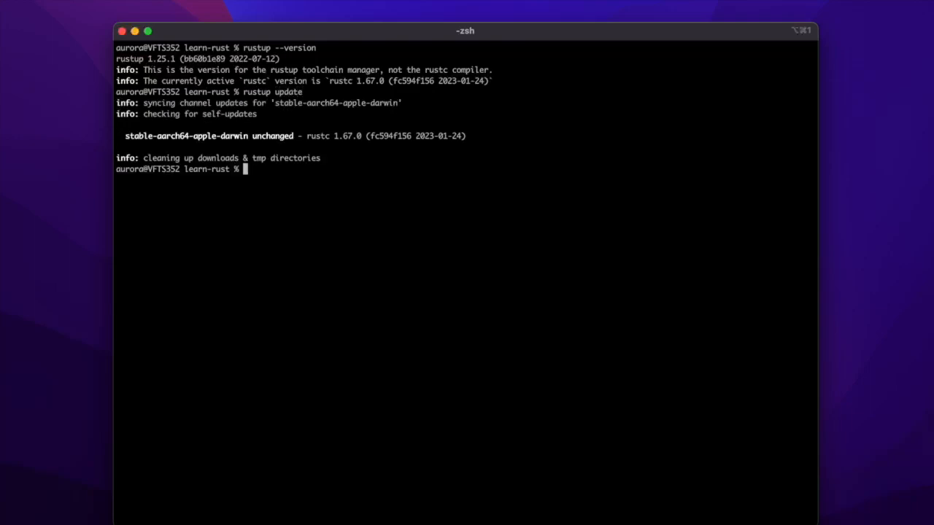
{"action": "mouse_move", "coordinate": [491, 231]}
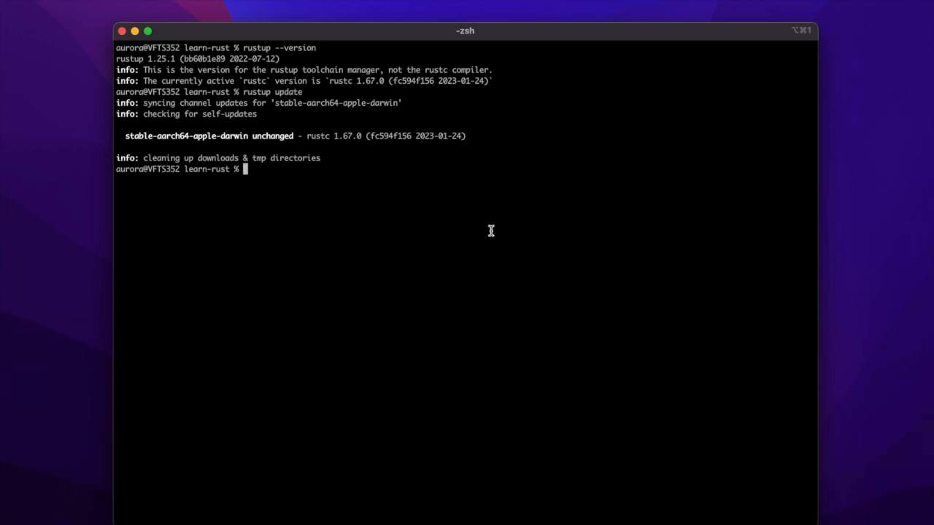
{"action": "mouse_move", "coordinate": [423, 367]}
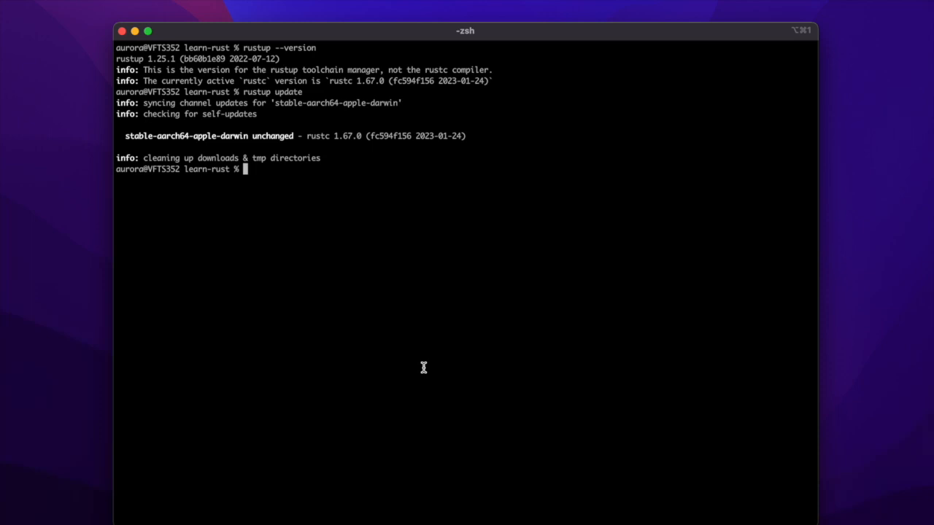
- Create the hellocargo package with cargo new, list its files, and type code . to open it
{"action": "type", "text": "cargo new"}
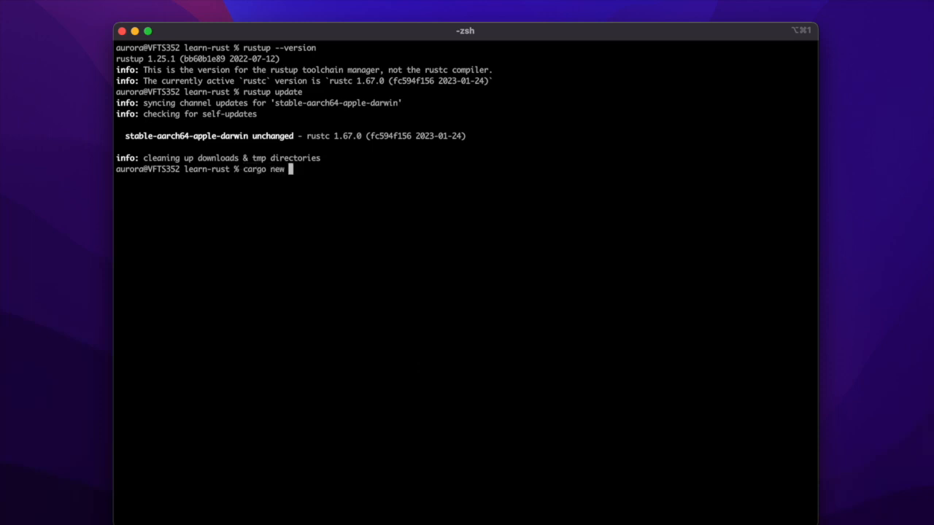
{"action": "type", "text": "h"}
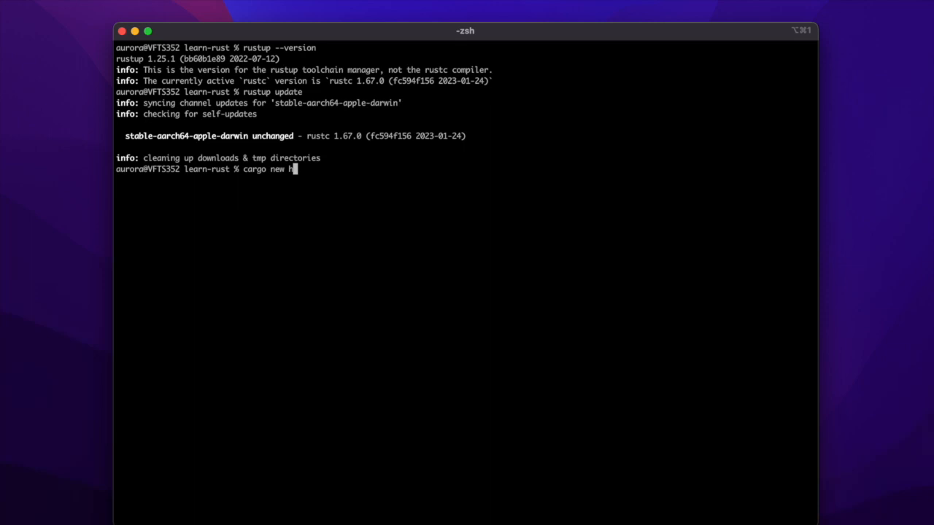
{"action": "type", "text": "wll"}
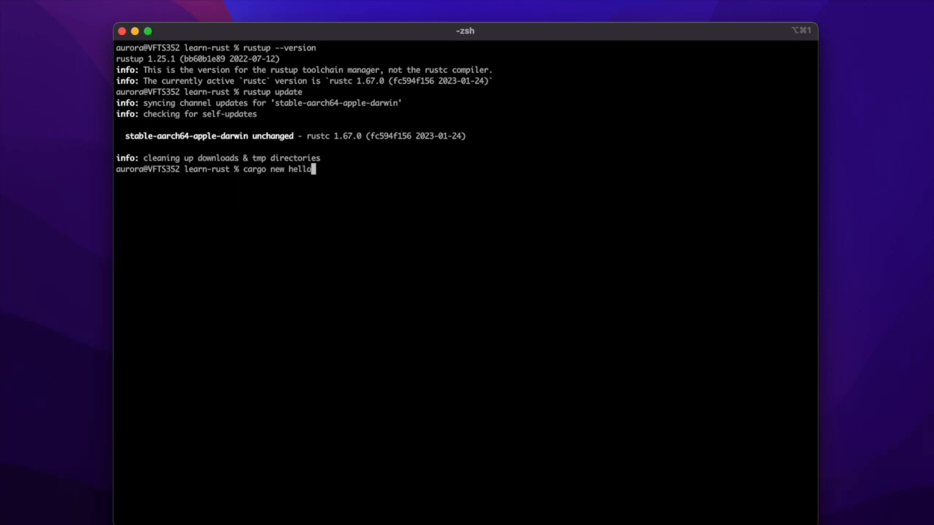
{"action": "type", "text": "cargo"}
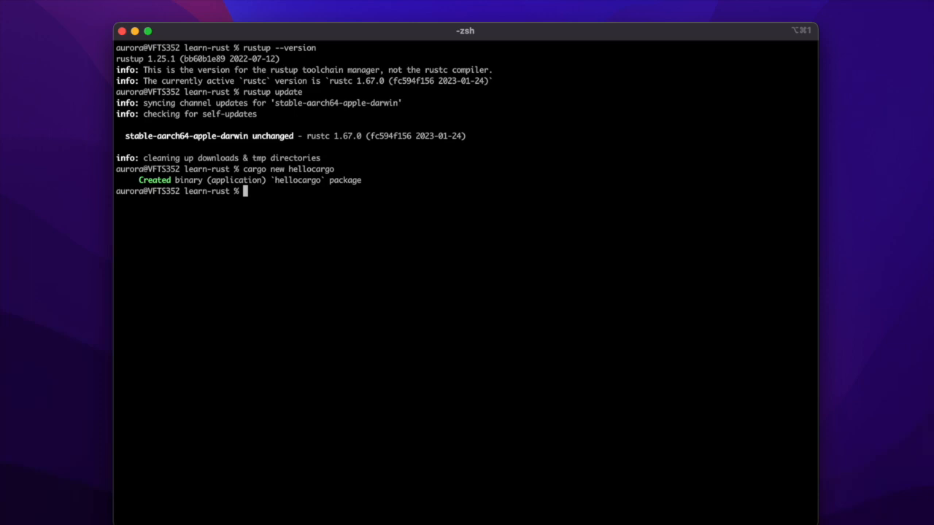
{"action": "type", "text": "cd hellocargo"}
{"action": "type", "text": "ls -l"}
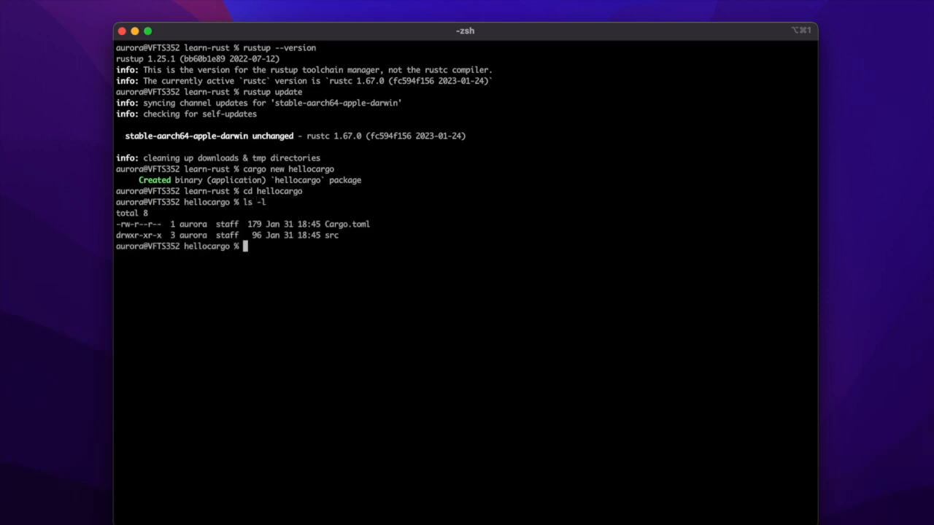
{"action": "mouse_move", "coordinate": [292, 381]}
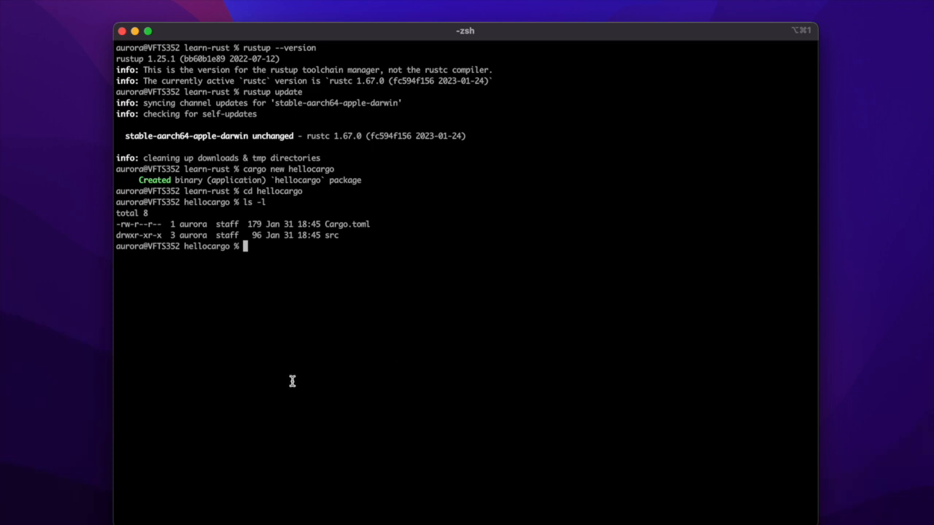
{"action": "mouse_move", "coordinate": [326, 224]}
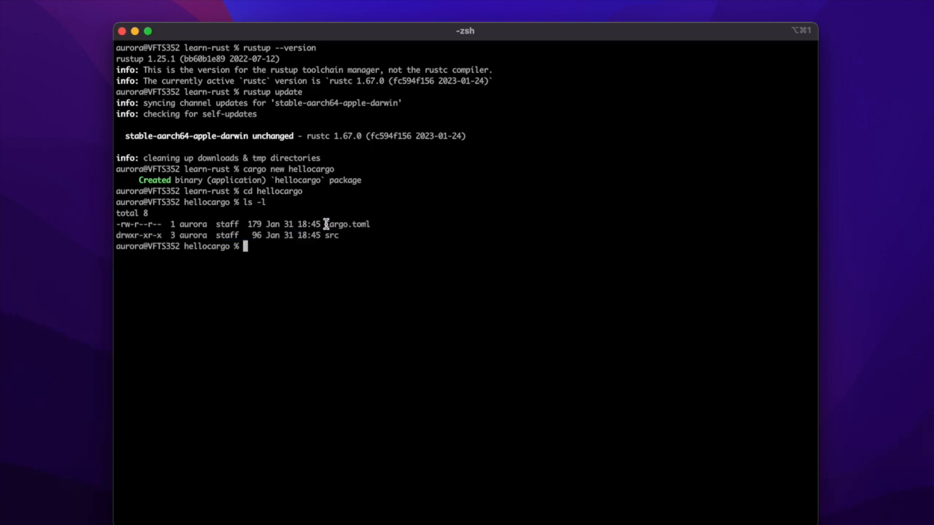
{"action": "type", "text": "co"}
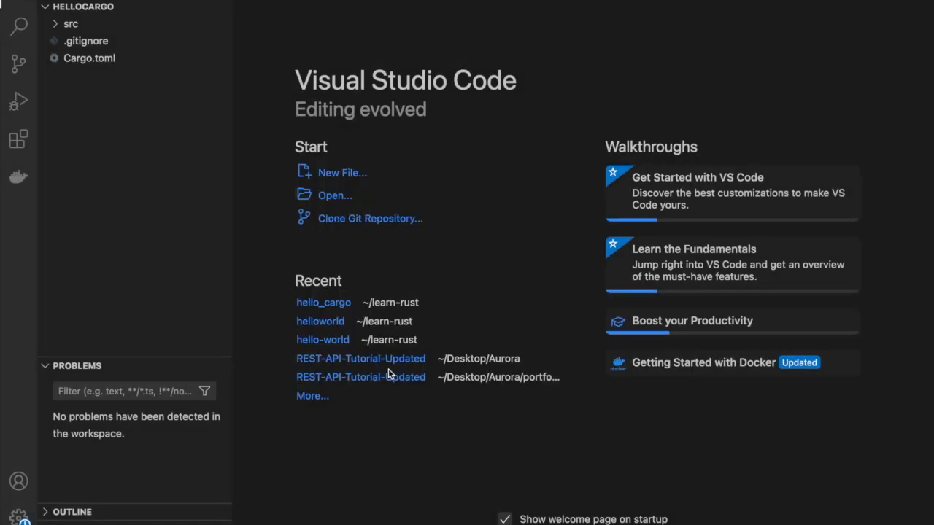
- View .gitignore and Cargo.toml's package section, then expand the src folder
{"action": "left_click", "coordinate": [86, 41]}
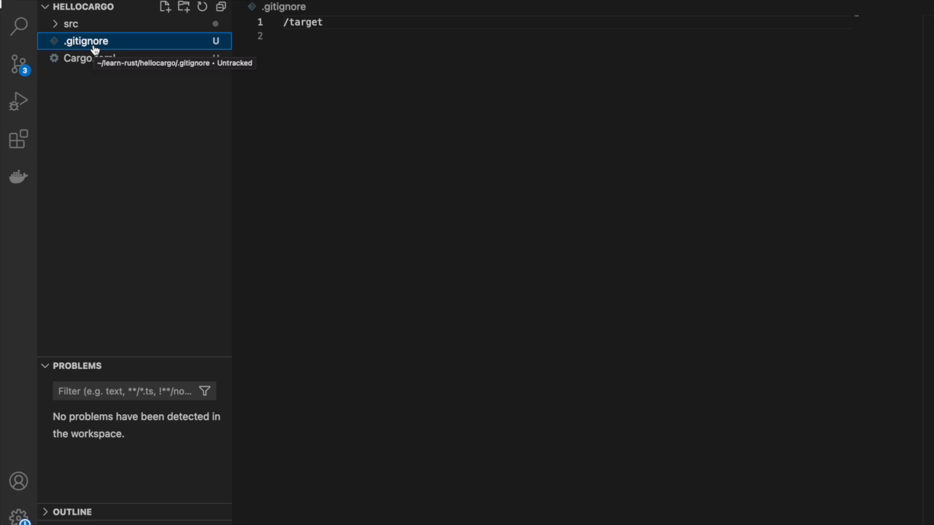
{"action": "mouse_move", "coordinate": [96, 66]}
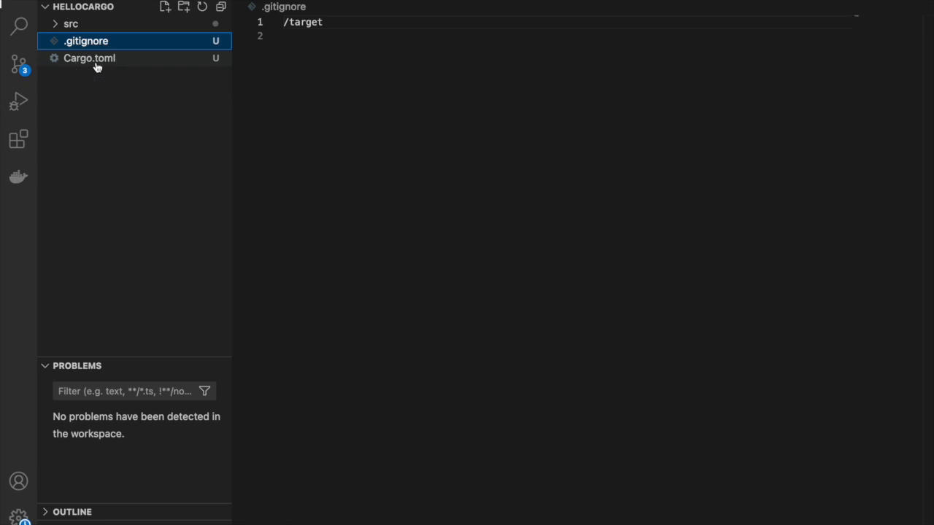
{"action": "left_click", "coordinate": [89, 58]}
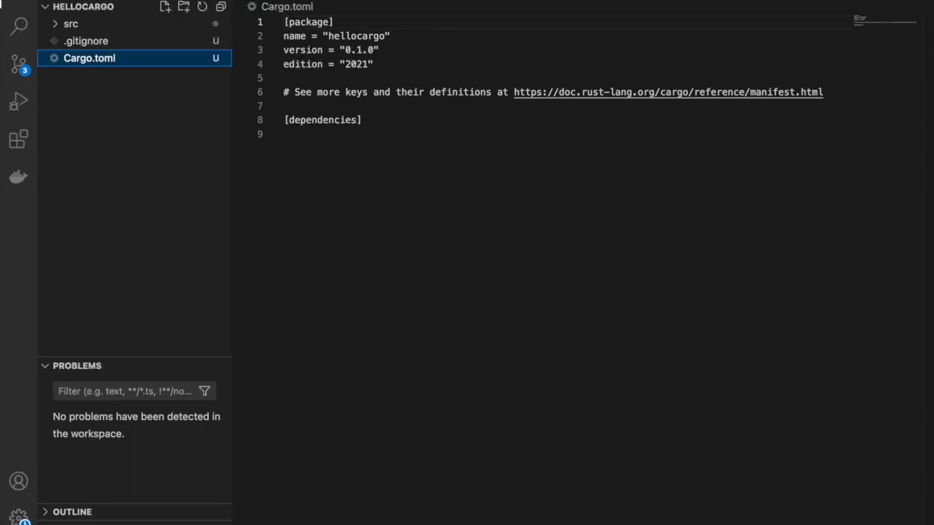
{"action": "double_click", "coordinate": [307, 22]}
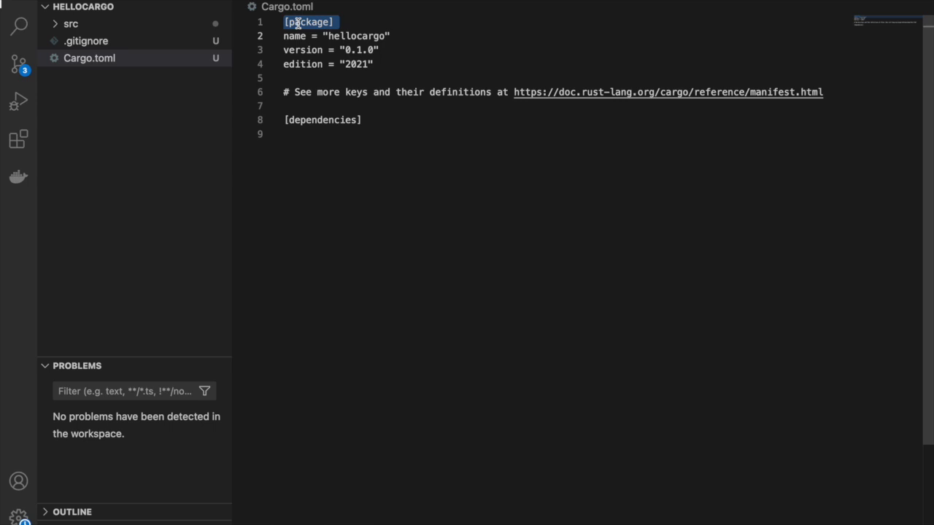
{"action": "mouse_move", "coordinate": [306, 113]}
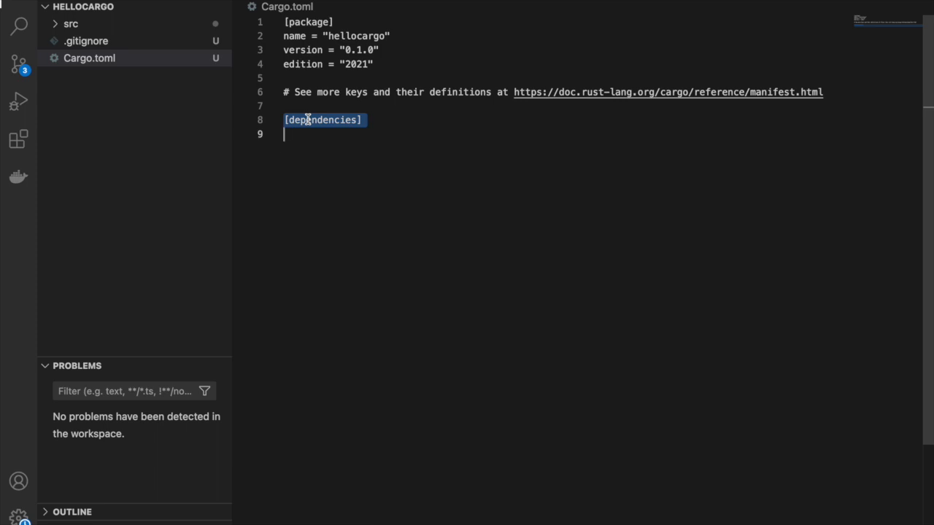
{"action": "left_click", "coordinate": [71, 23]}
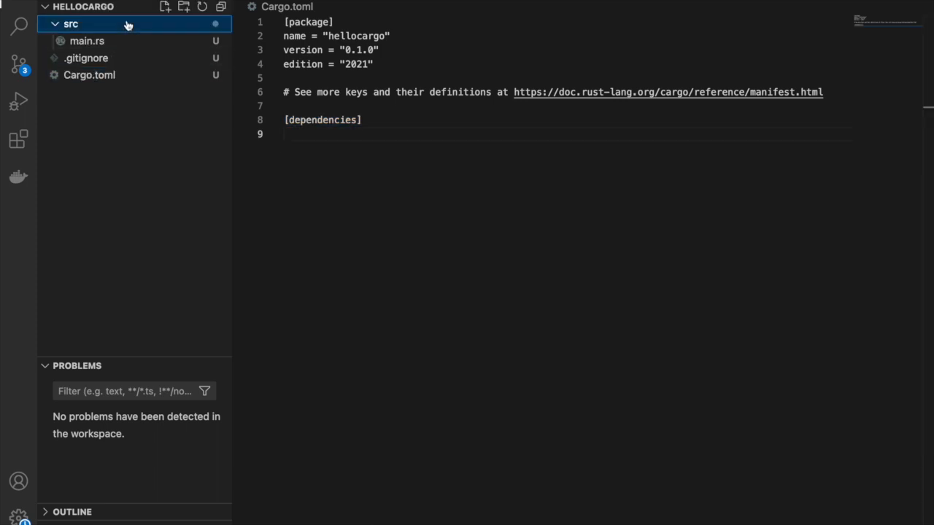
- Open src/main.rs, bring up the integrated terminal and run cargo build for hellocargo v0.1.0
{"action": "left_click", "coordinate": [86, 40]}
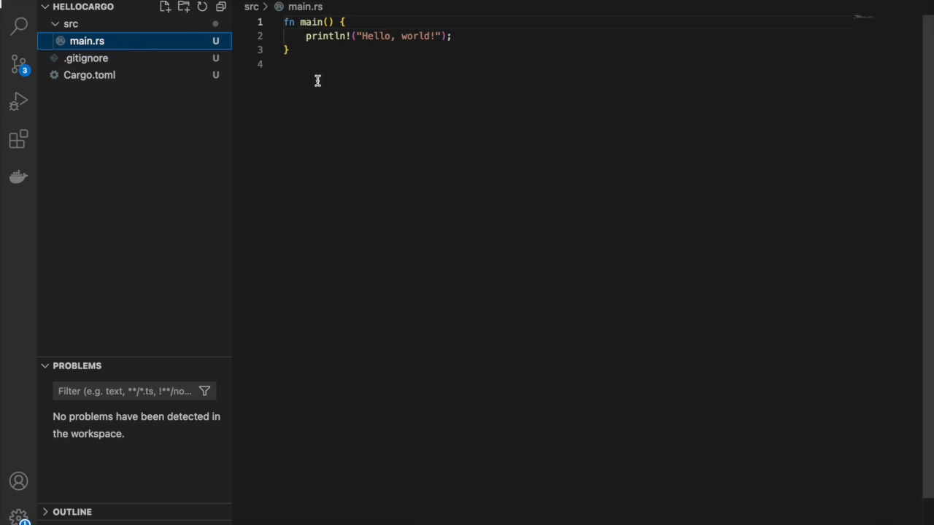
{"action": "key", "text": "ctrl+a"}
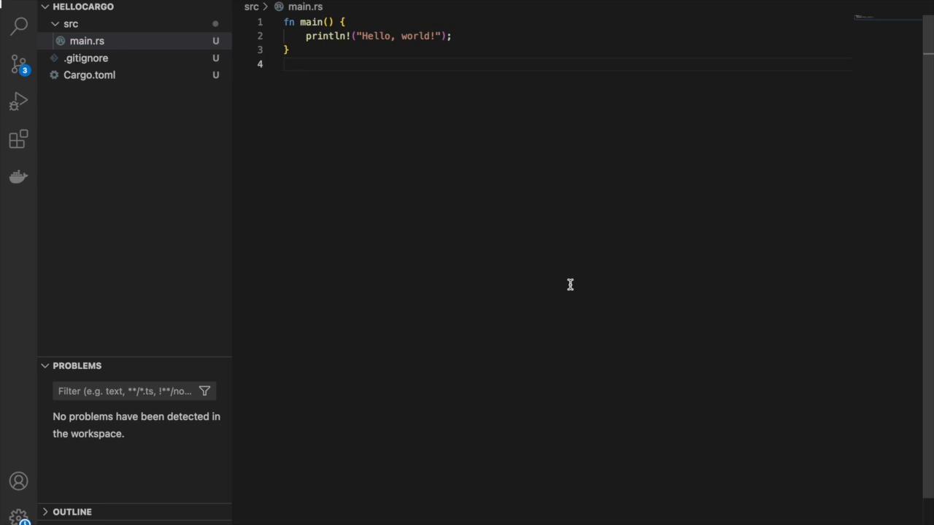
{"action": "key", "text": "Ctrl+`"}
{"action": "type", "text": "cargo build"}
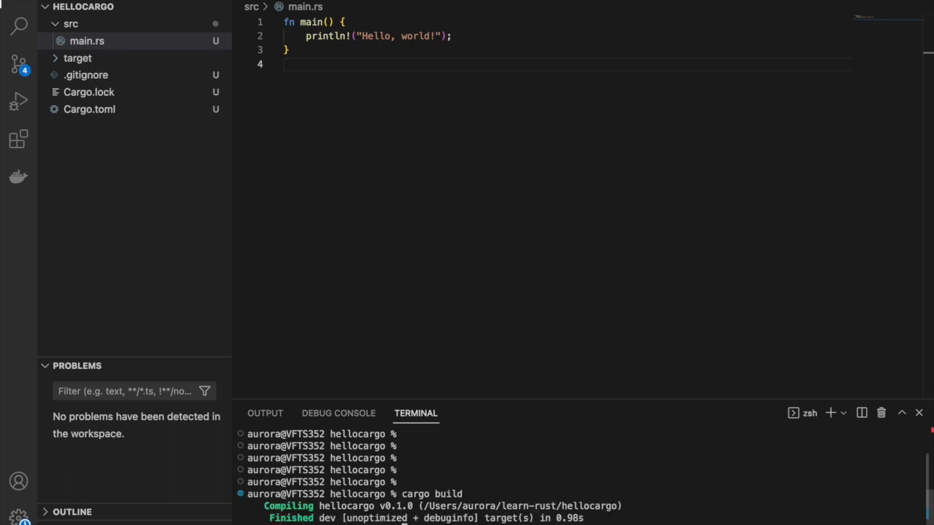
- Expand target/debug and open the hellocargo binary, which the editor cannot display
{"action": "left_click", "coordinate": [77, 57]}
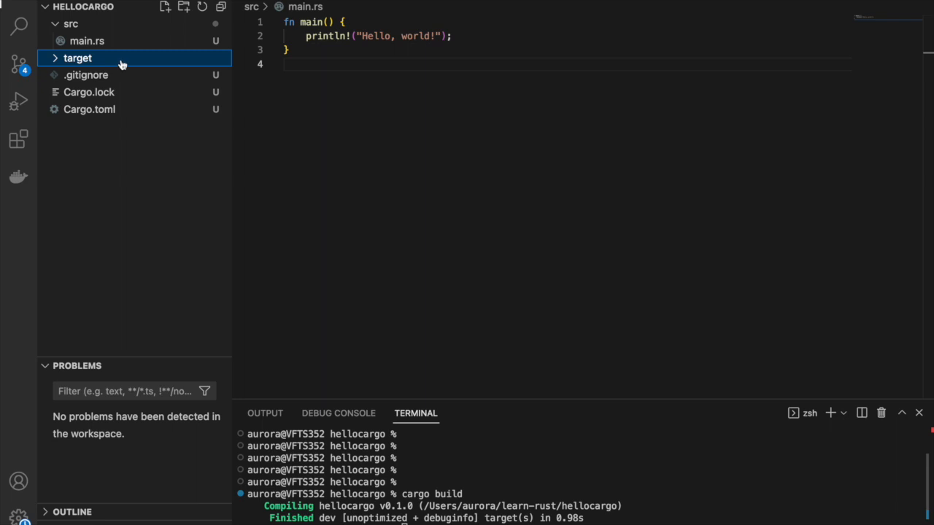
{"action": "mouse_move", "coordinate": [78, 58]}
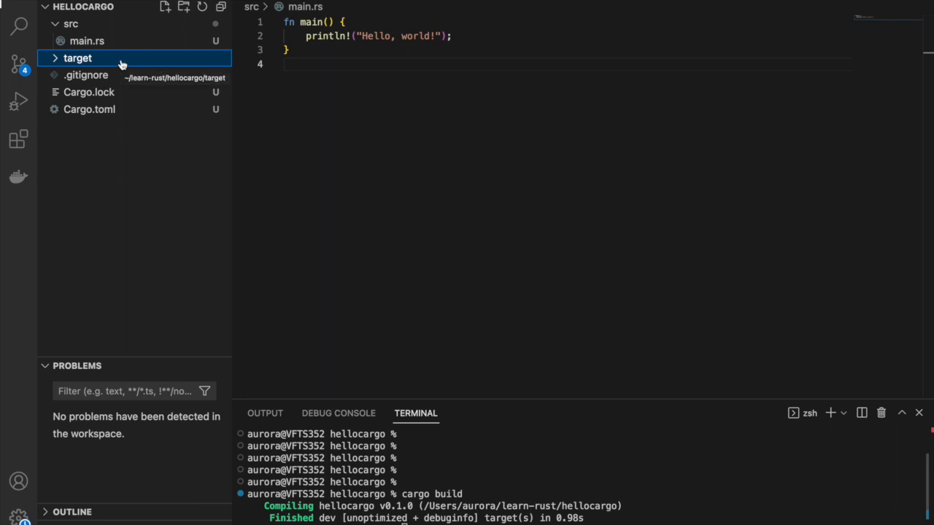
{"action": "left_click", "coordinate": [77, 58]}
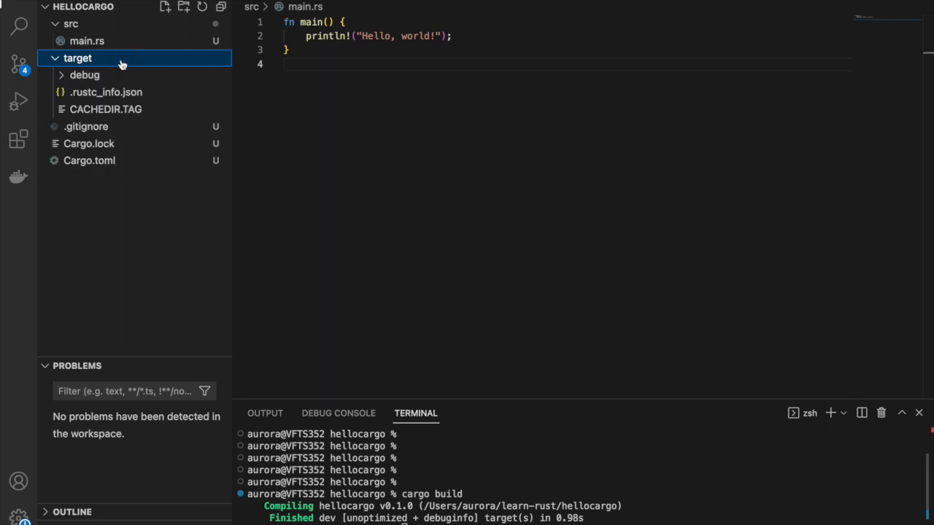
{"action": "mouse_move", "coordinate": [84, 74]}
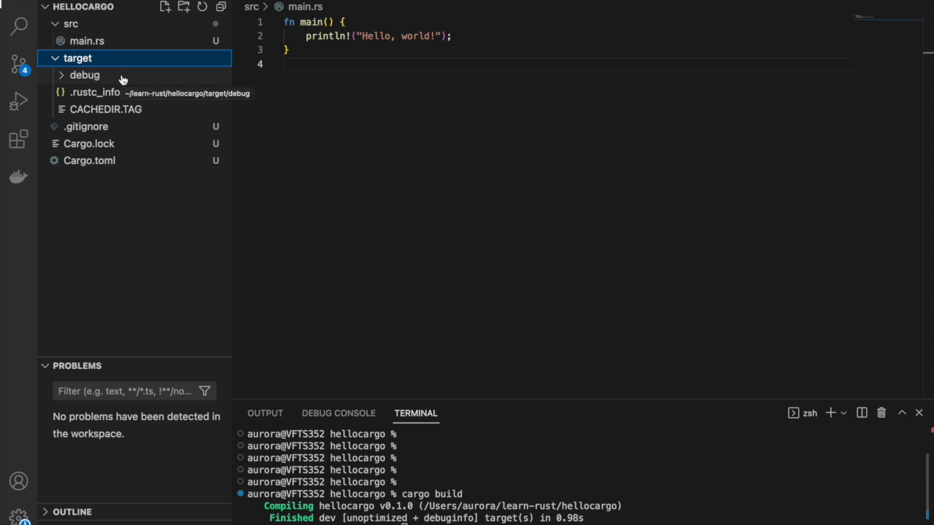
{"action": "left_click", "coordinate": [84, 74]}
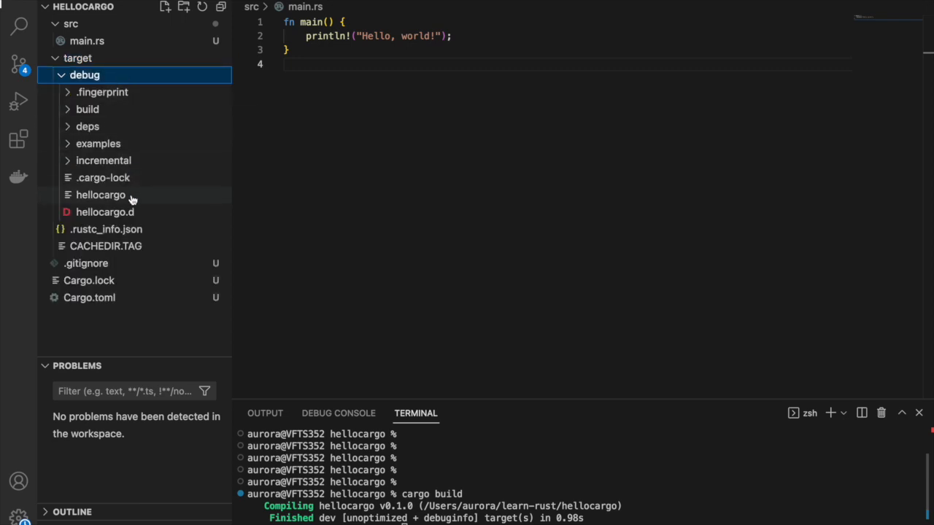
{"action": "left_click", "coordinate": [101, 195]}
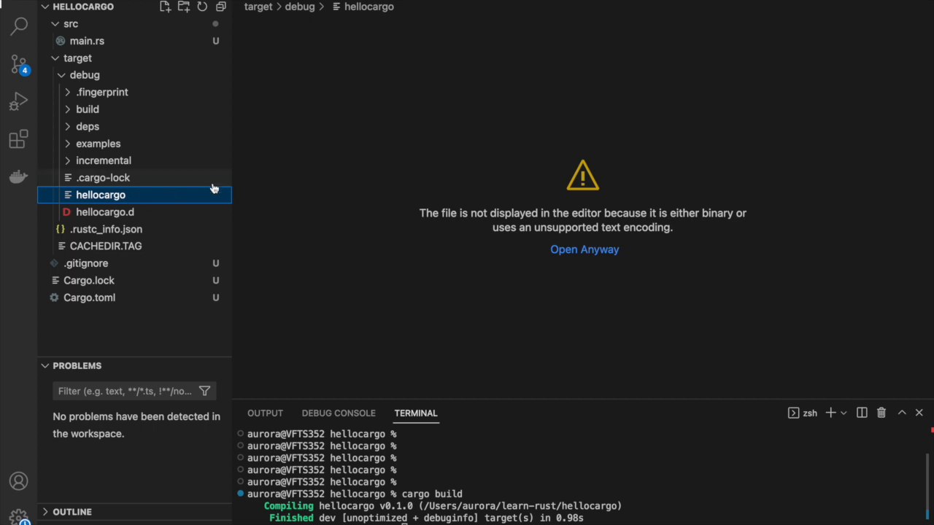
{"action": "mouse_move", "coordinate": [503, 219]}
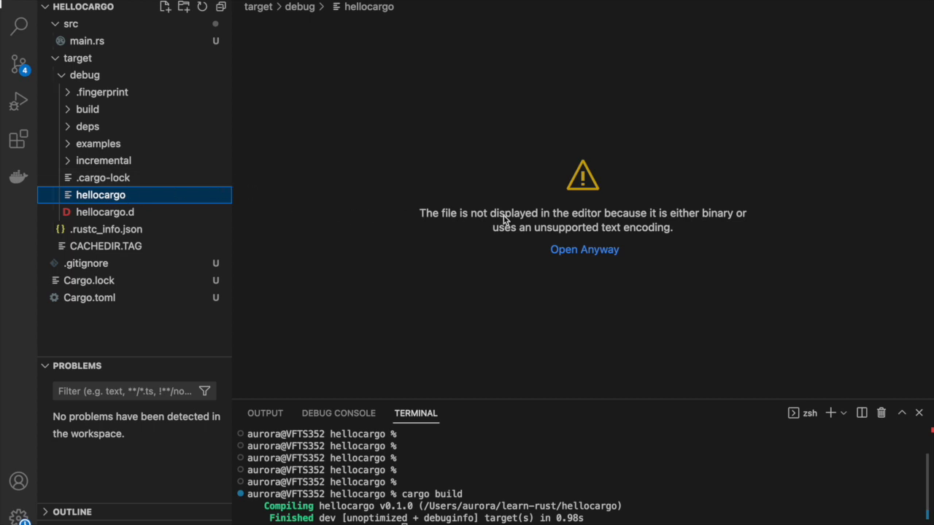
{"action": "mouse_move", "coordinate": [655, 237]}
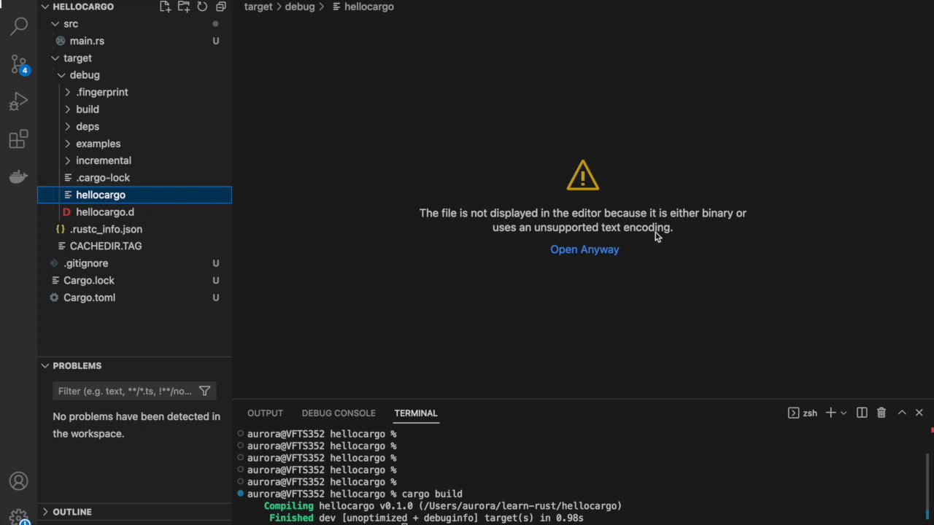
{"action": "left_click", "coordinate": [608, 433]}
{"action": "type", "text": "cargo run"}
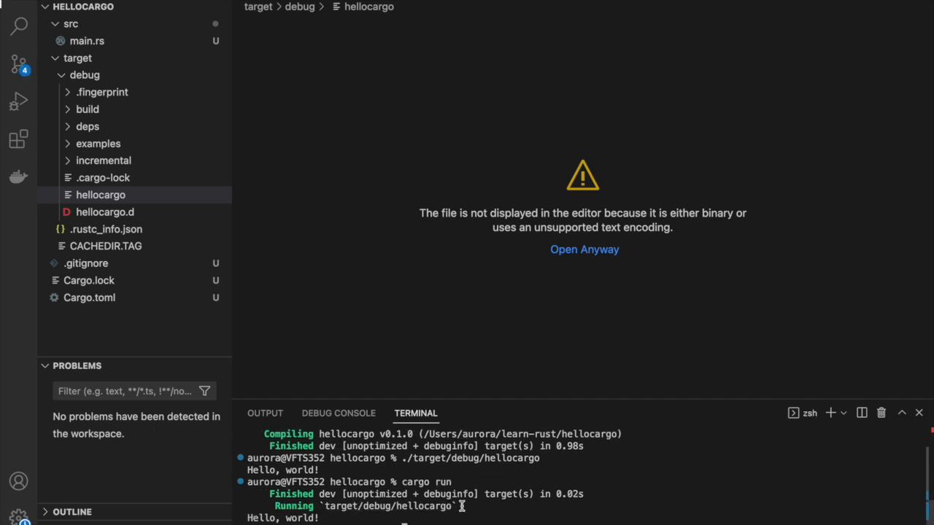
- Run ./target/debug/hellocargo and cargo run in the terminal, then select the target folder
{"action": "left_click_drag", "start_coordinate": [276, 494], "coordinate": [461, 507]}
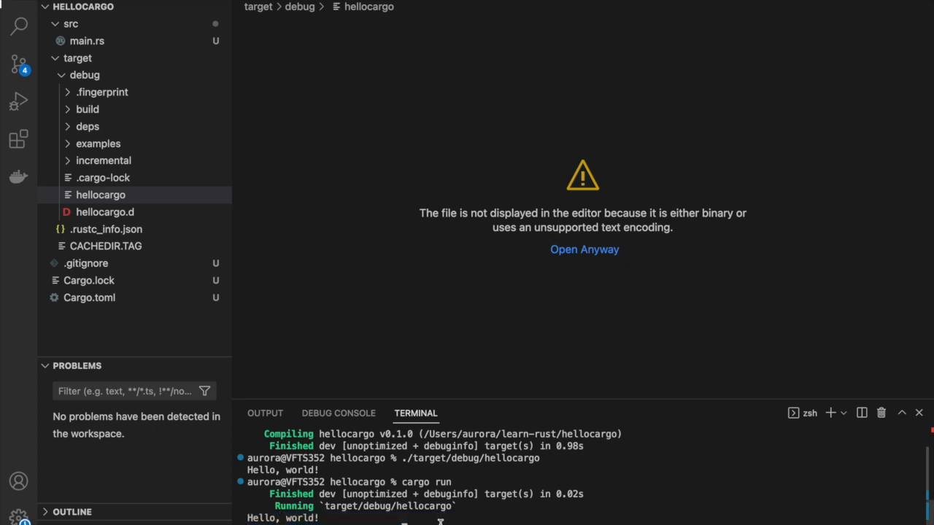
{"action": "left_click", "coordinate": [77, 57]}
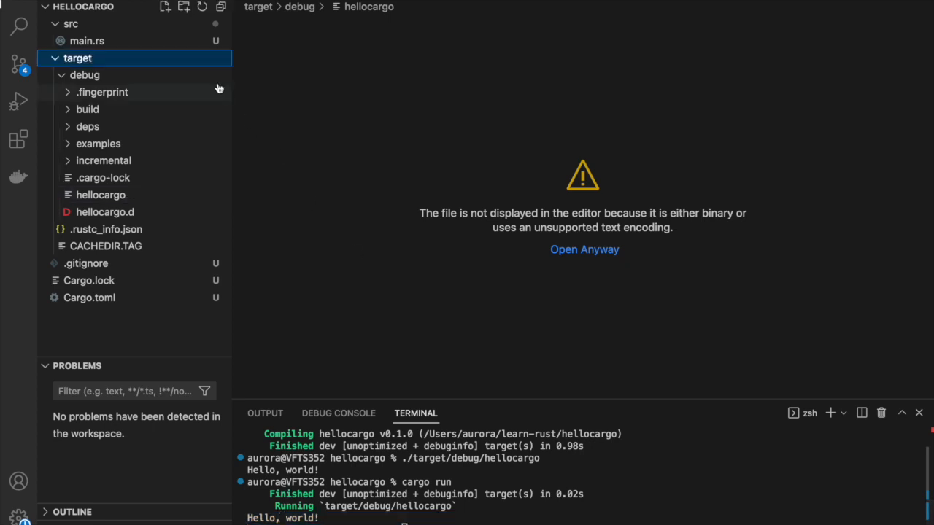
- Collapse the target folder and open Cargo.lock showing version 3 and hellocargo 0.1.0
{"action": "left_click", "coordinate": [78, 58]}
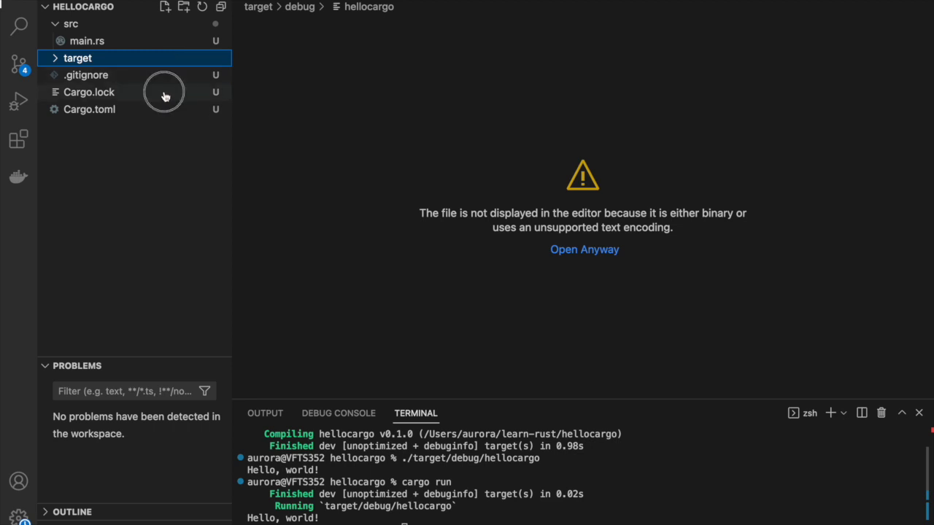
{"action": "left_click", "coordinate": [89, 92]}
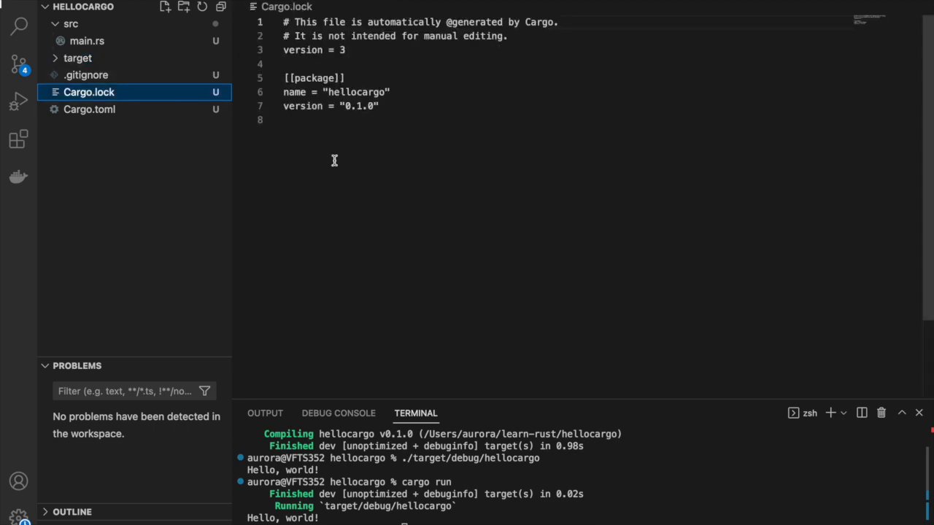